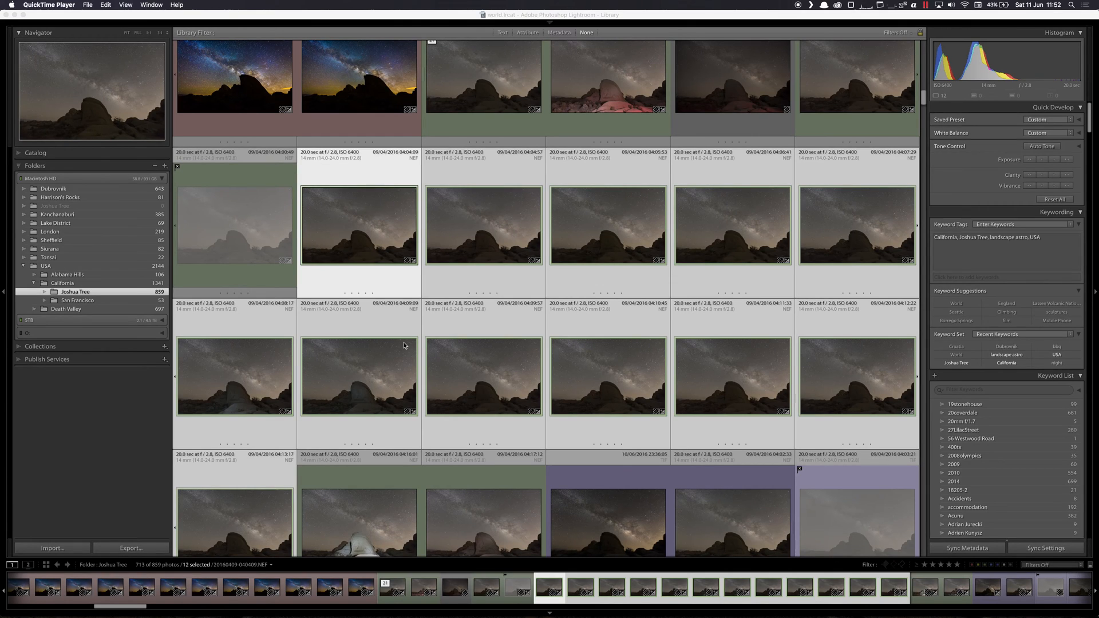
pyautogui.moveTo(398, 335)
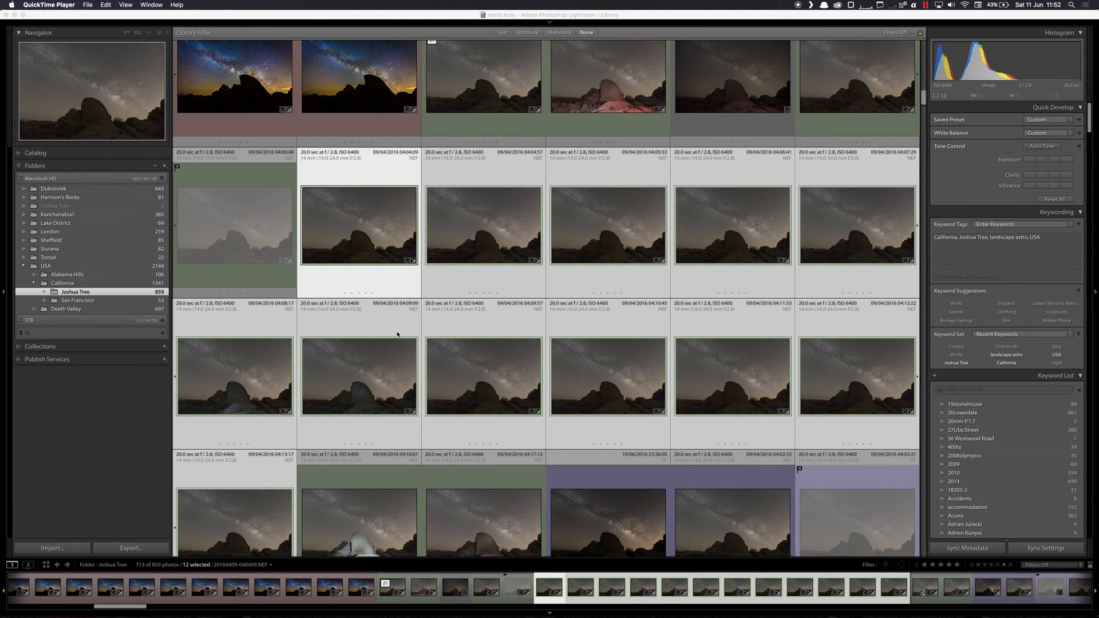
pyautogui.moveTo(383, 322)
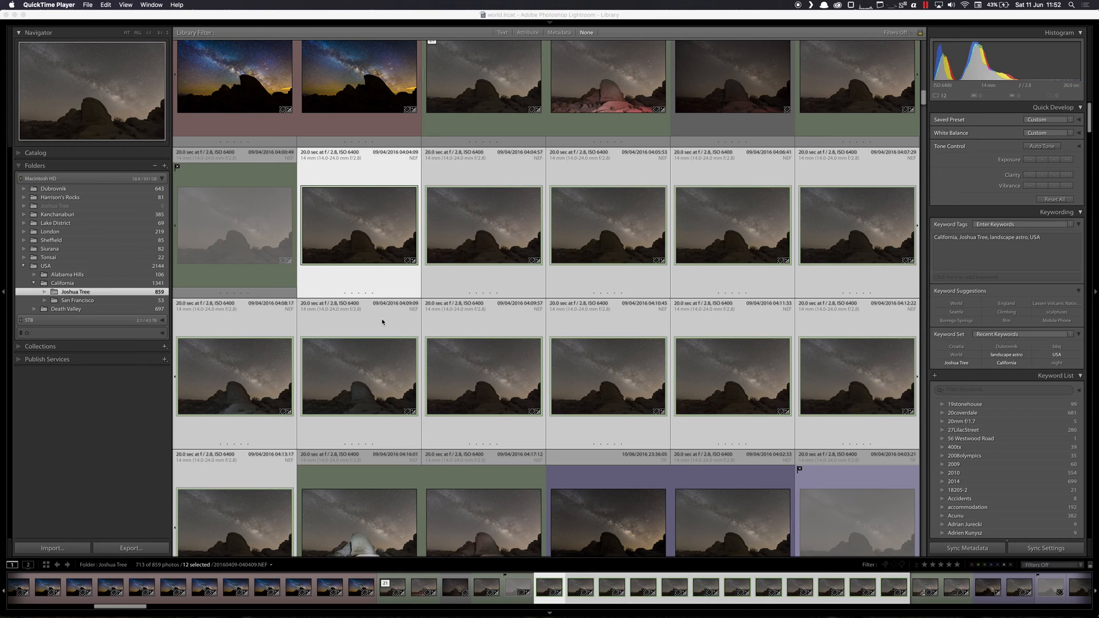
pyautogui.moveTo(384, 334)
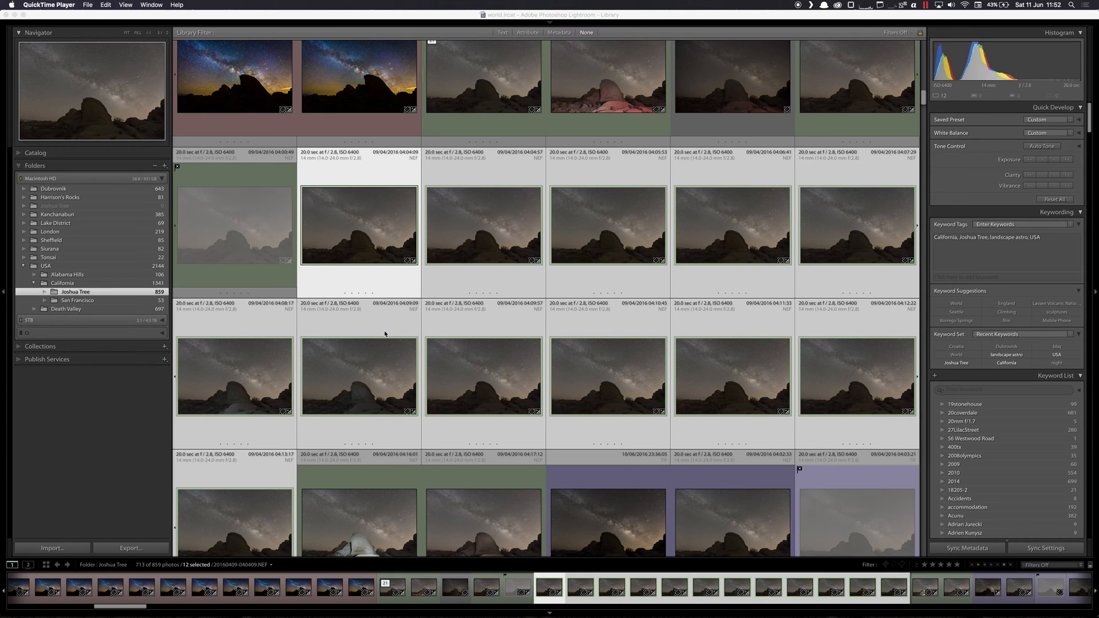
# Mark four missed stars in the sky, including two near the left edge.
pyautogui.scroll(-3)
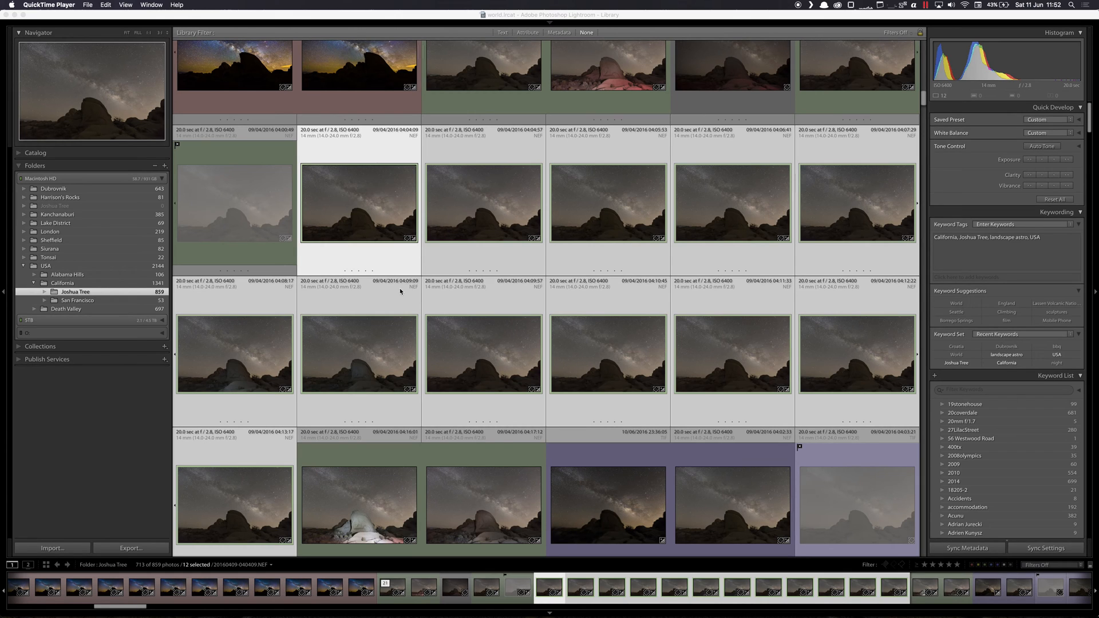
pyautogui.scroll(-3)
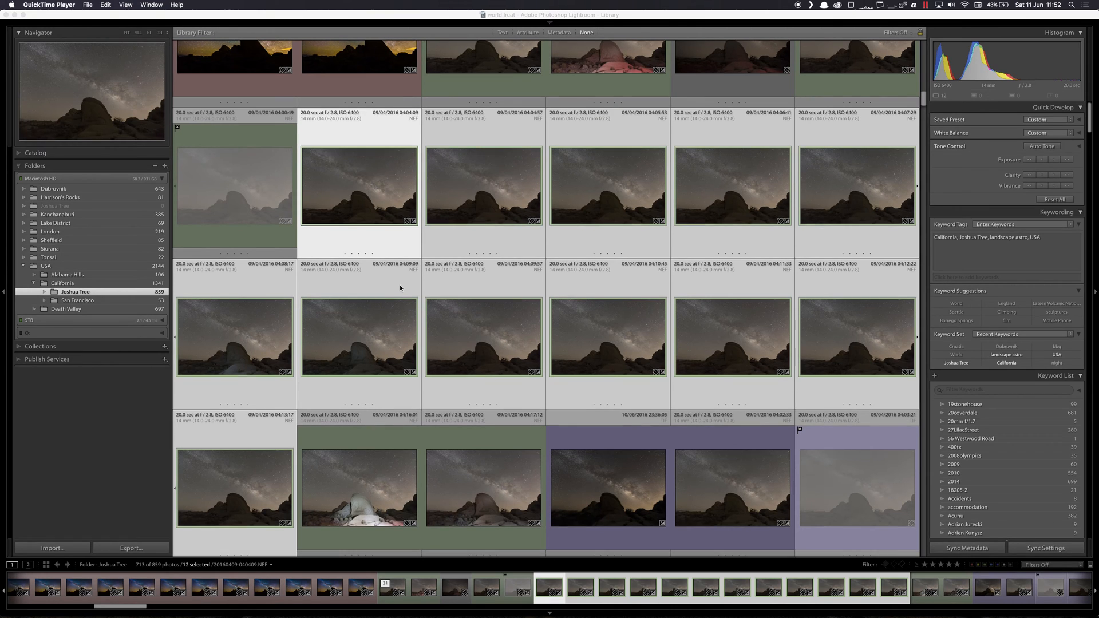
pyautogui.press('cmd+tab')
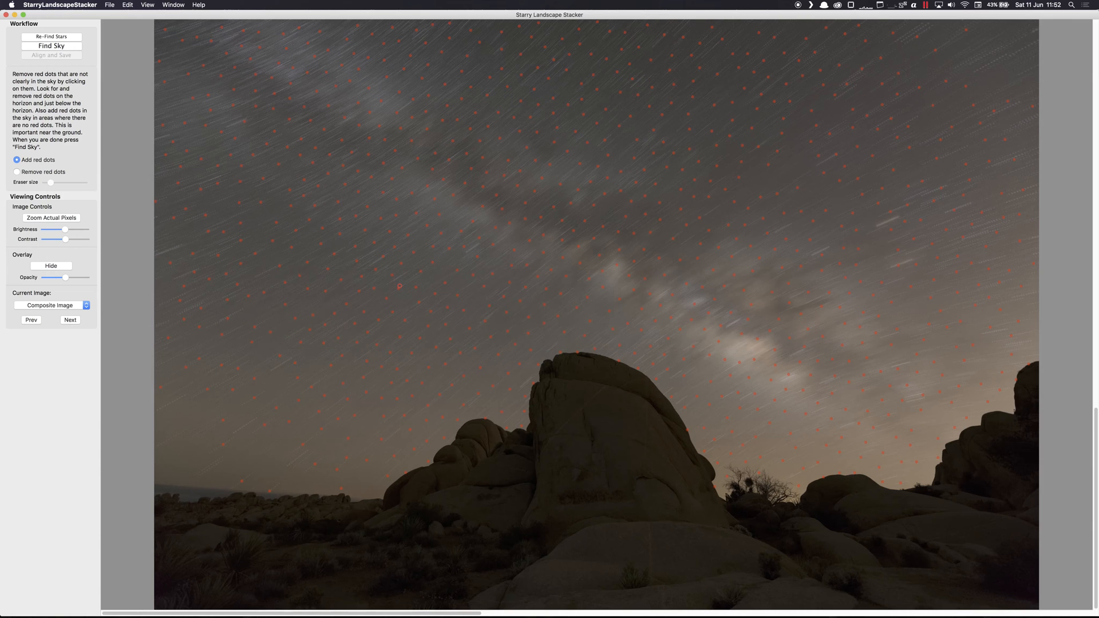
pyautogui.click(463, 184)
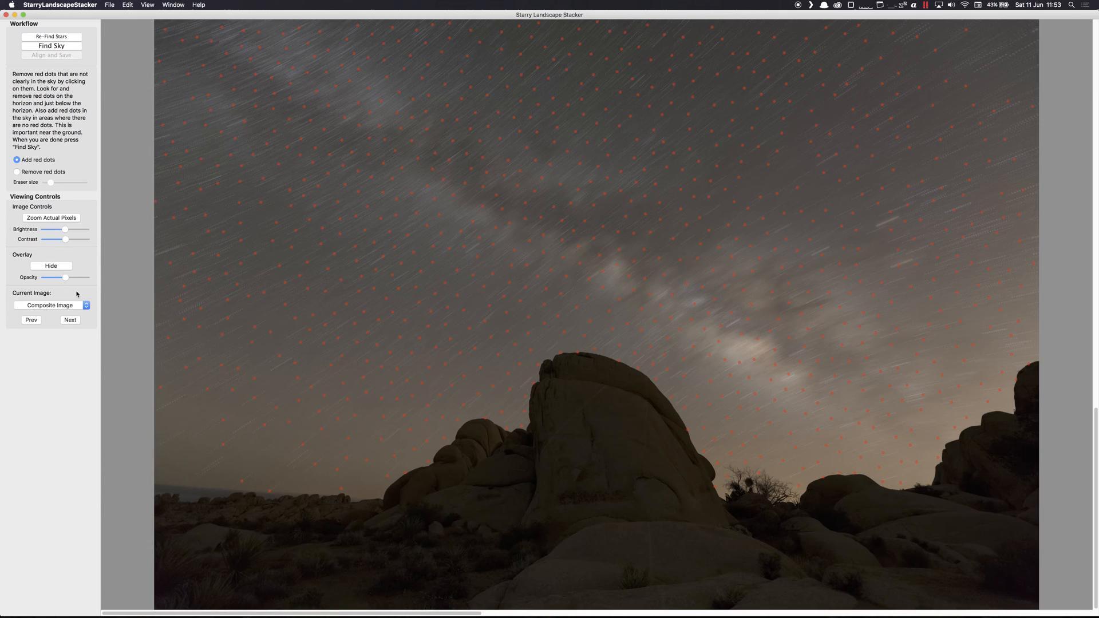
pyautogui.click(162, 285)
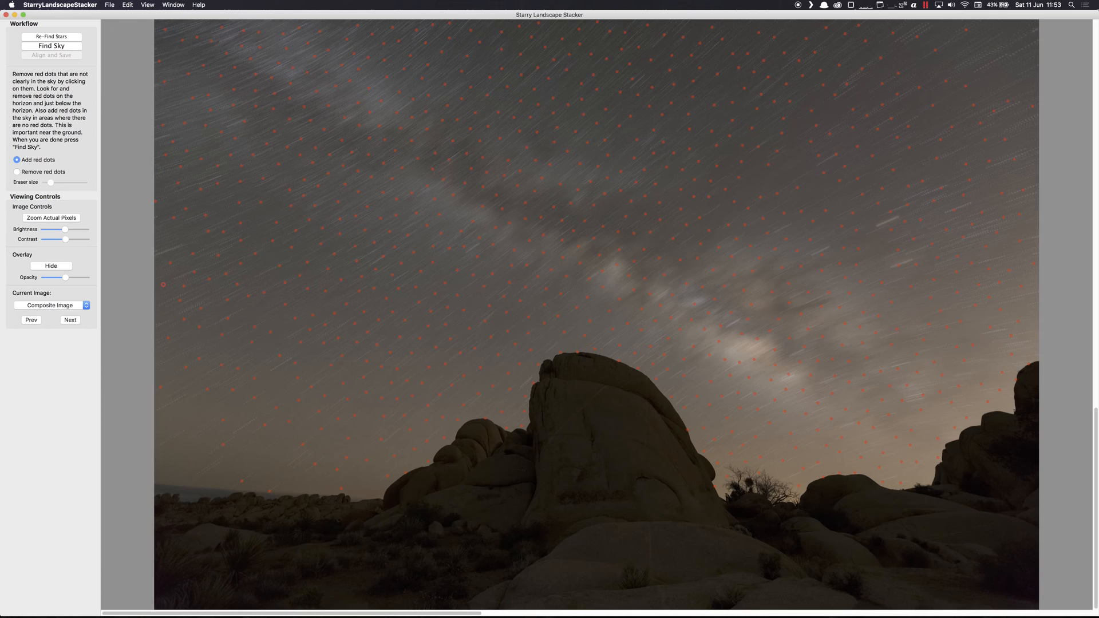
pyautogui.click(162, 285)
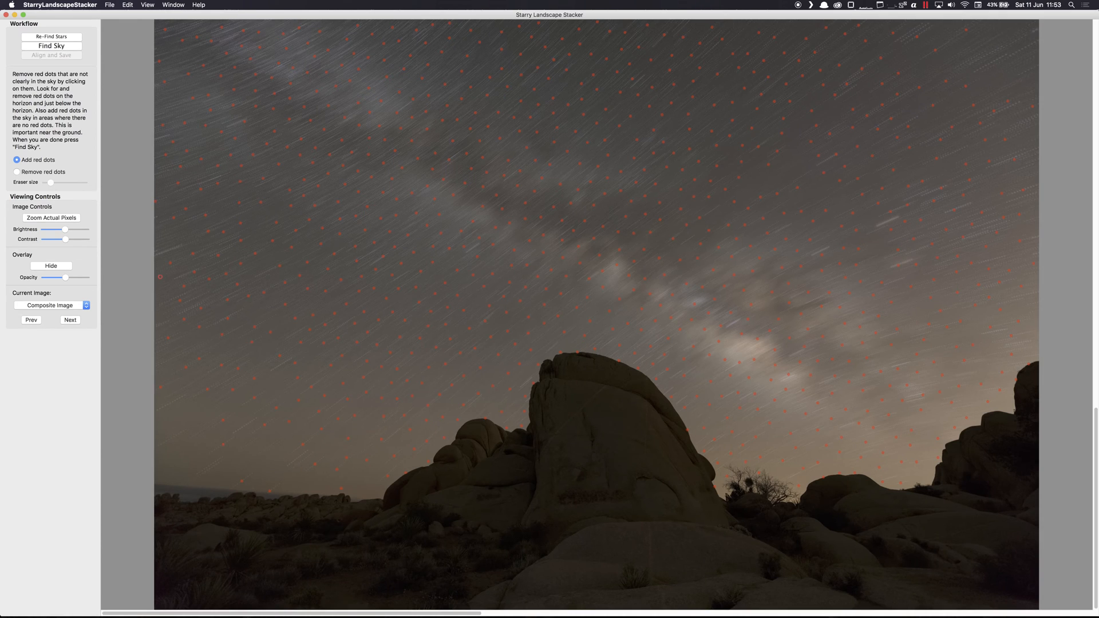
pyautogui.click(51, 46)
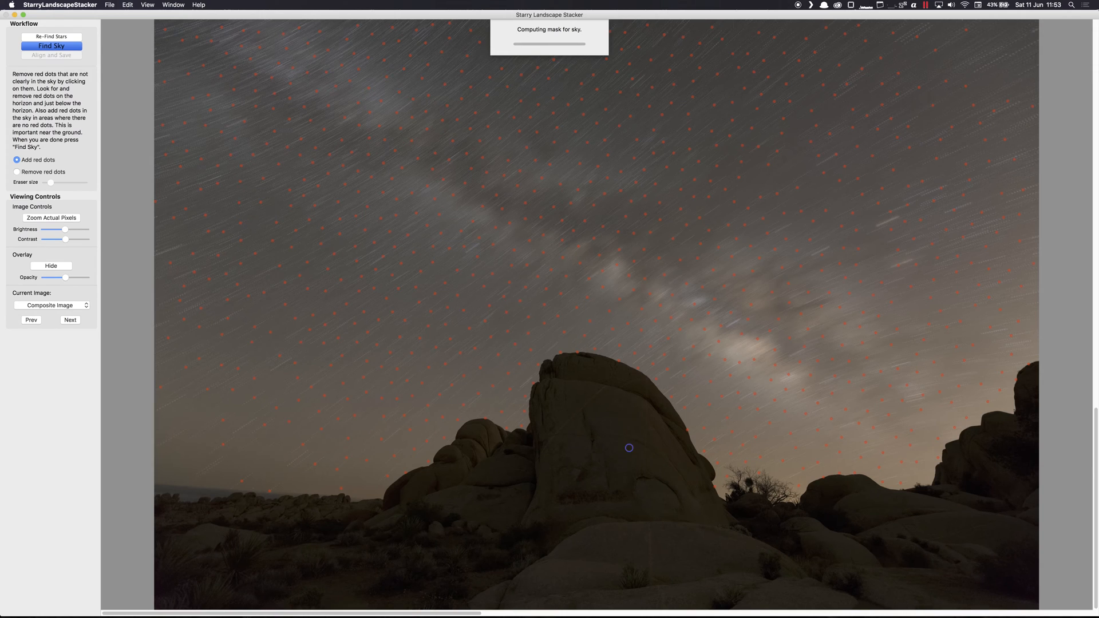
# Compute the sky mask, then paint the top-edge specks in as sky.
pyautogui.click(50, 46)
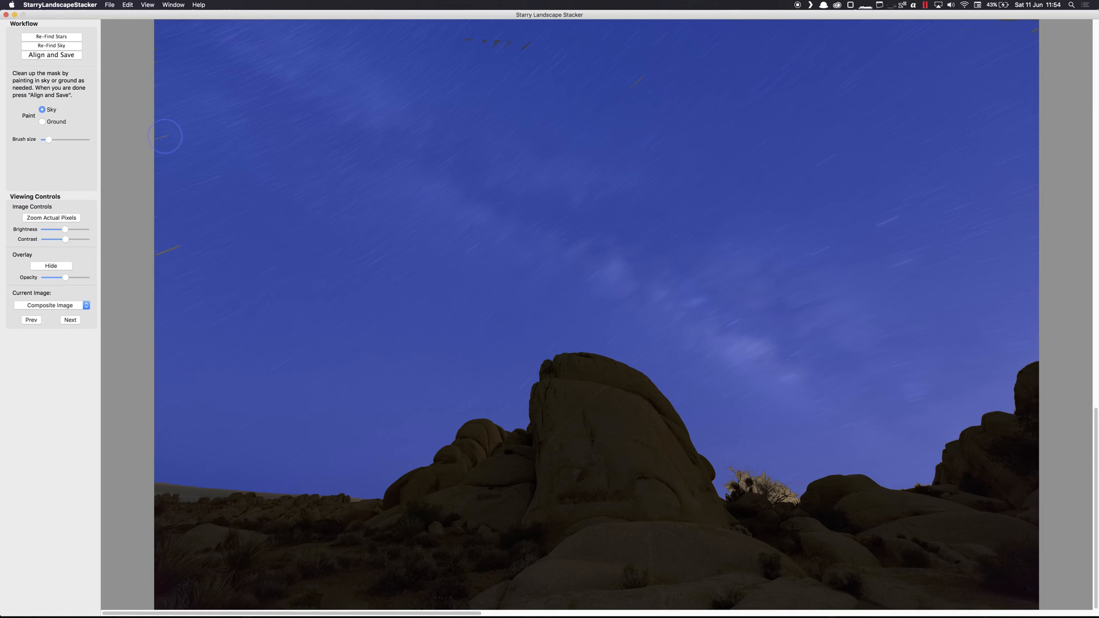
pyautogui.moveTo(498, 66)
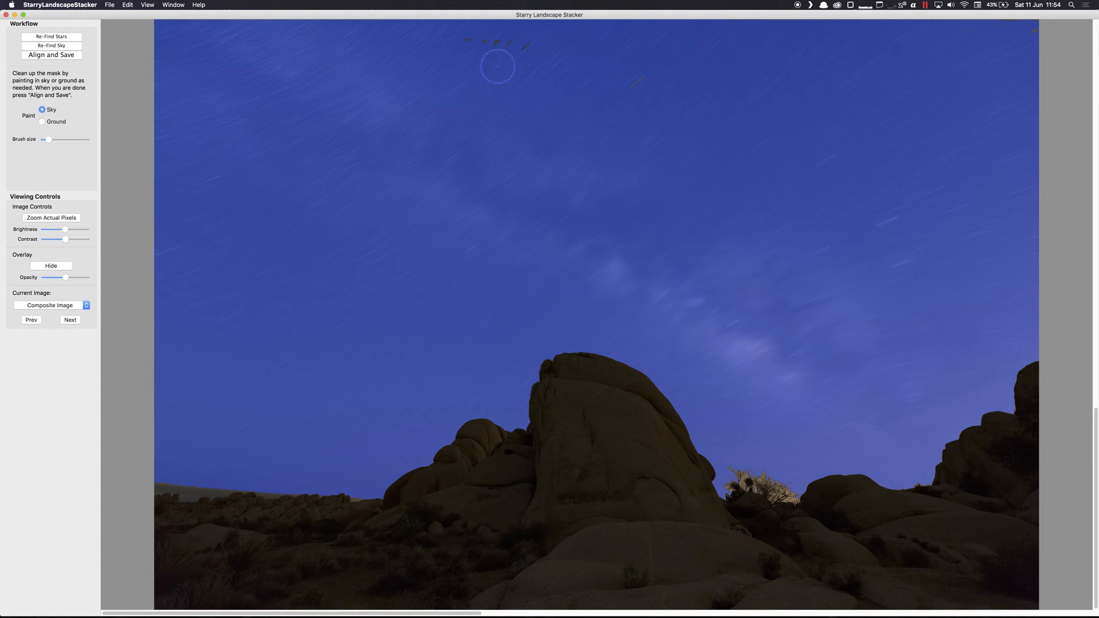
pyautogui.moveTo(925, 24)
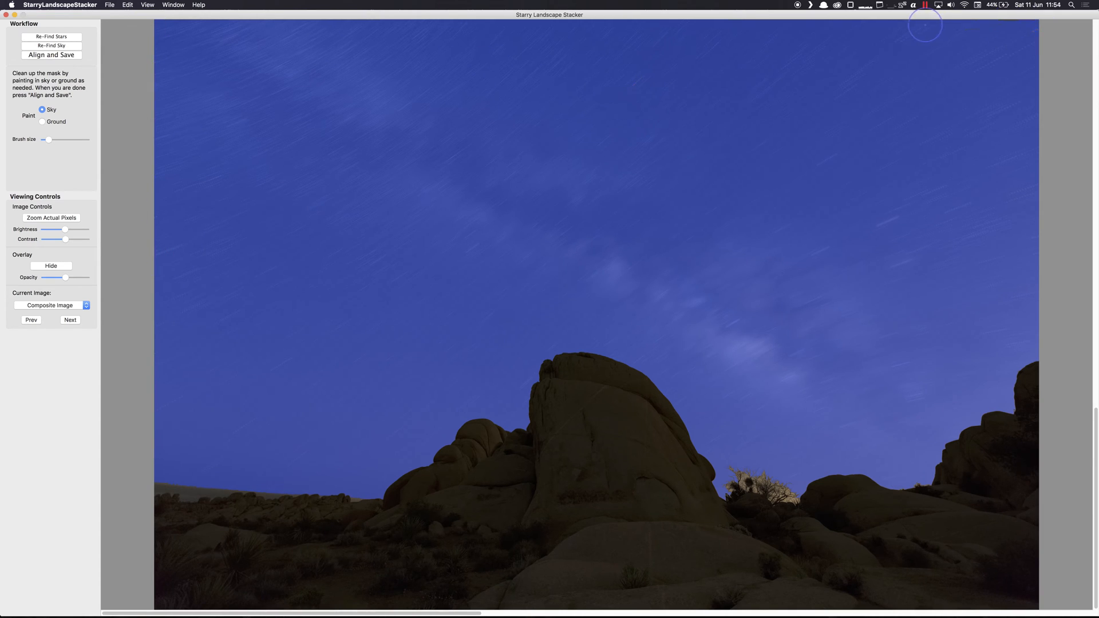
pyautogui.click(51, 55)
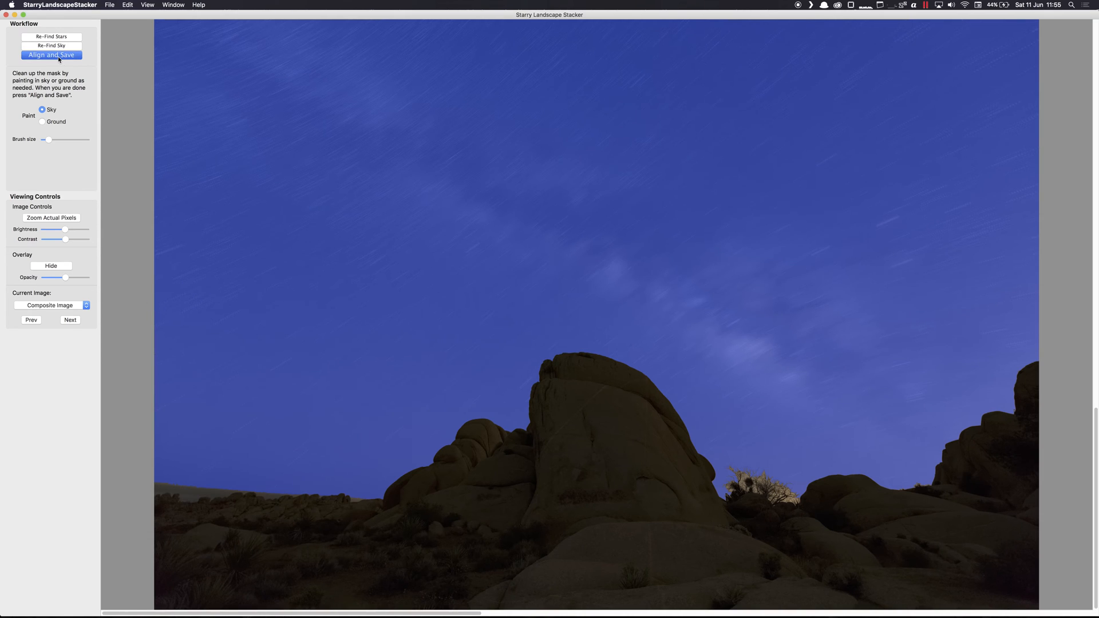
# Run Align and Save so the sky stars align and composite.tif is written.
pyautogui.click(51, 55)
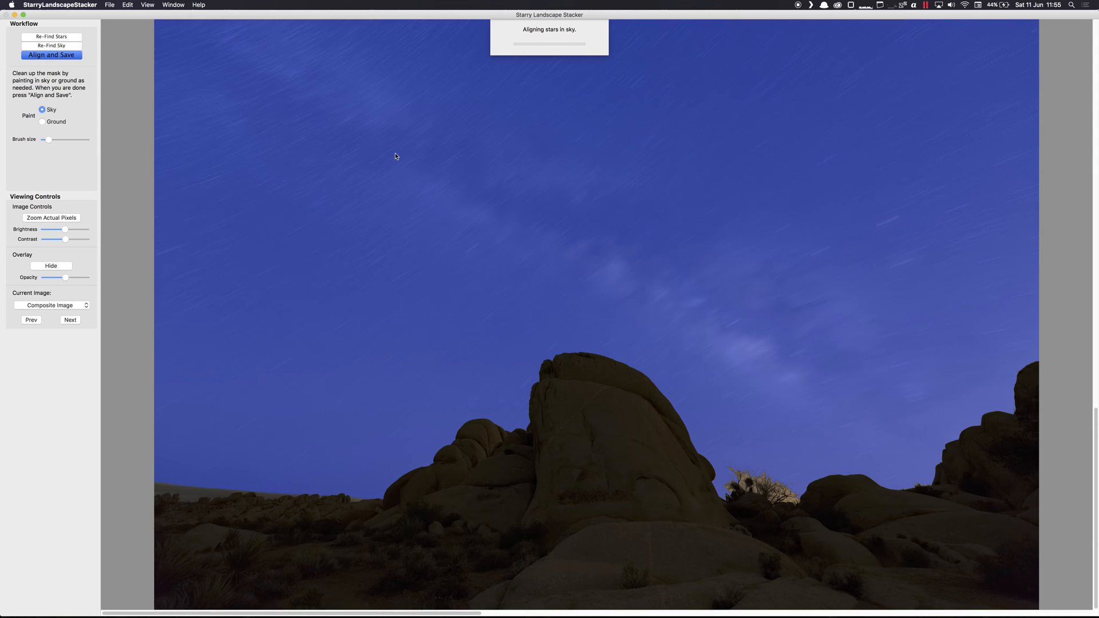
pyautogui.moveTo(997, 77)
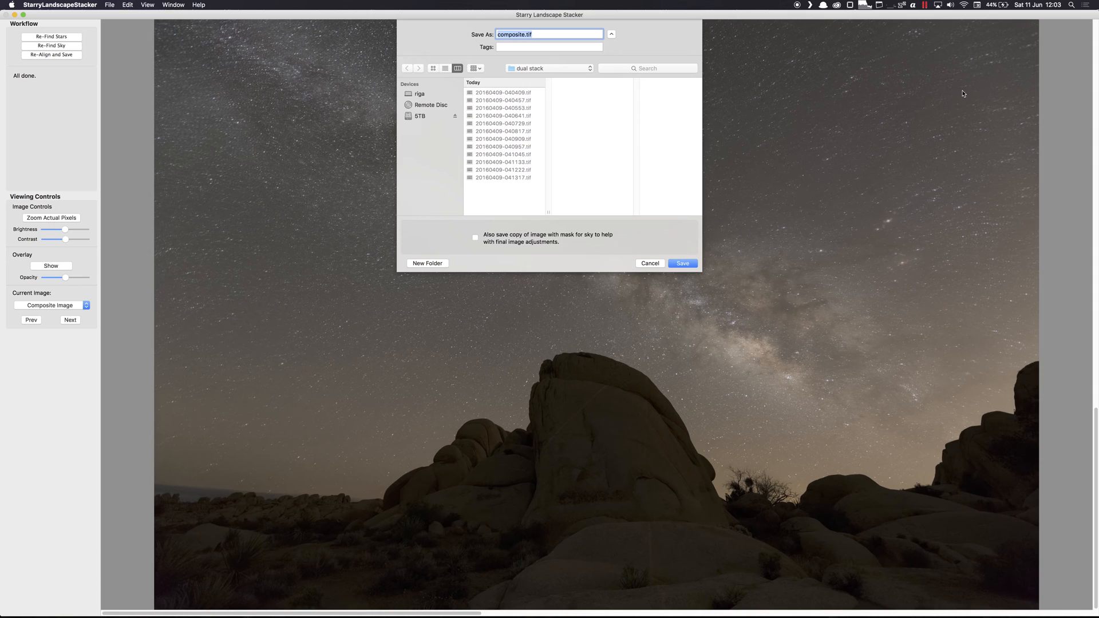
pyautogui.moveTo(650, 143)
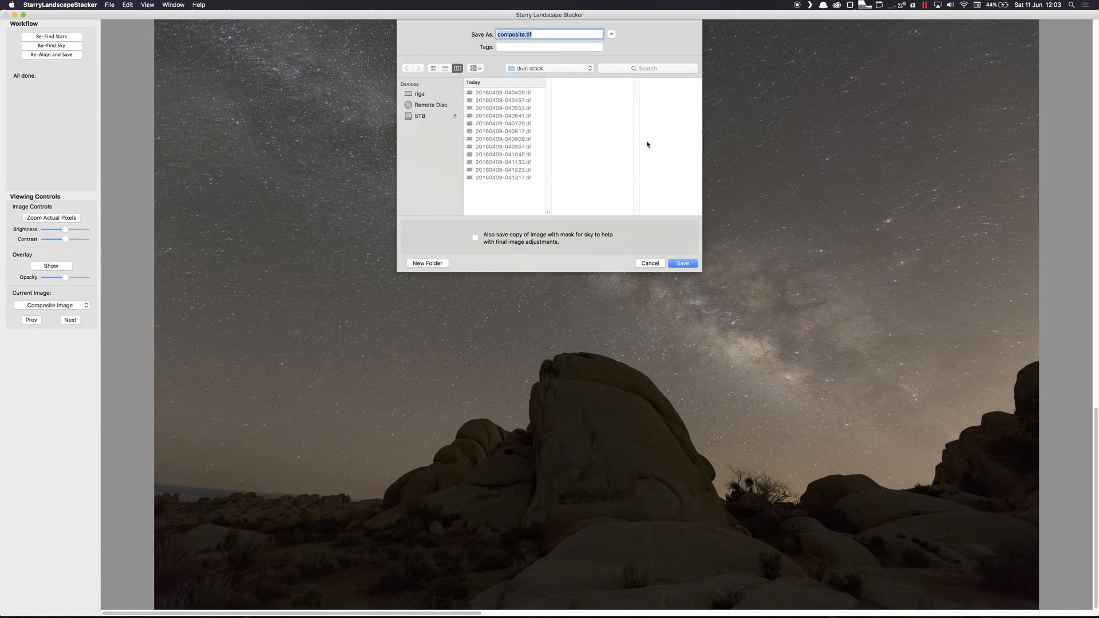
pyautogui.moveTo(645, 365)
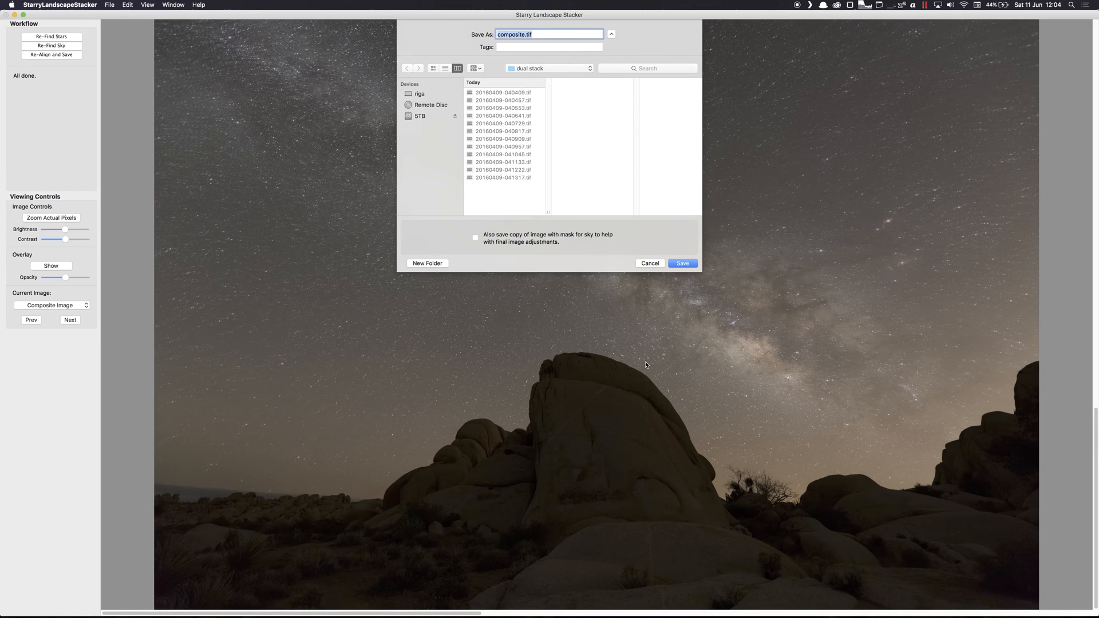
pyautogui.moveTo(841, 496)
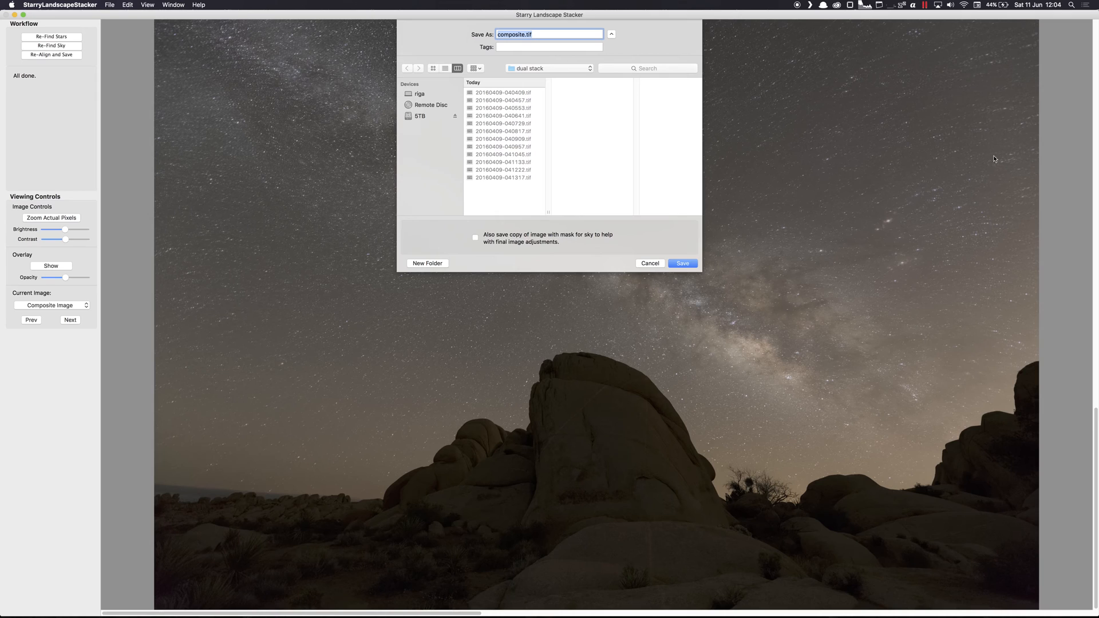
pyautogui.moveTo(912, 41)
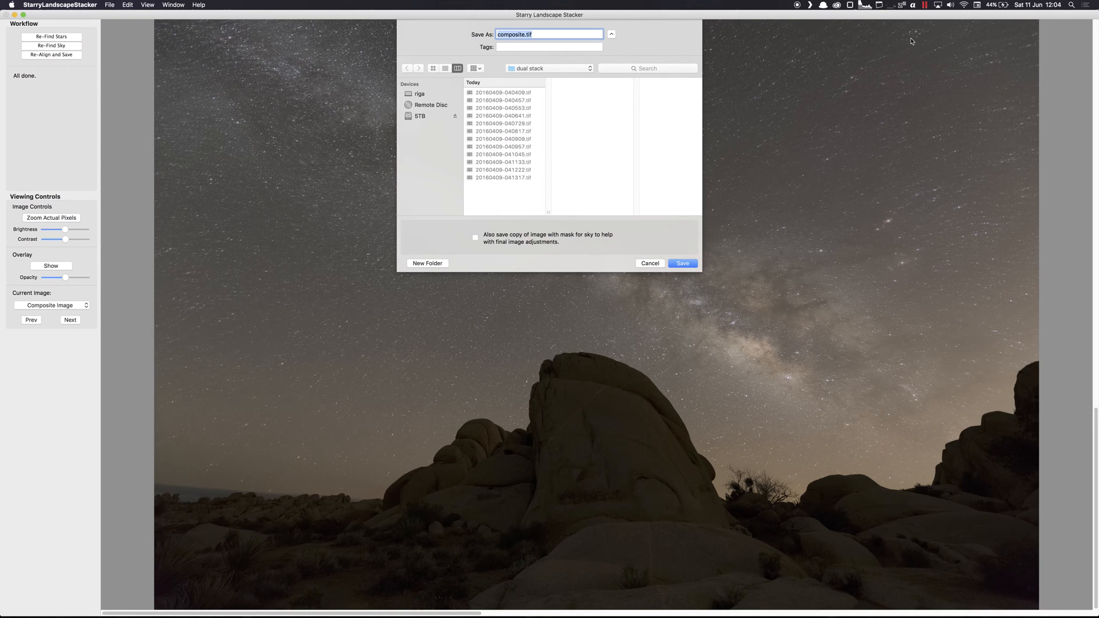
pyautogui.moveTo(984, 133)
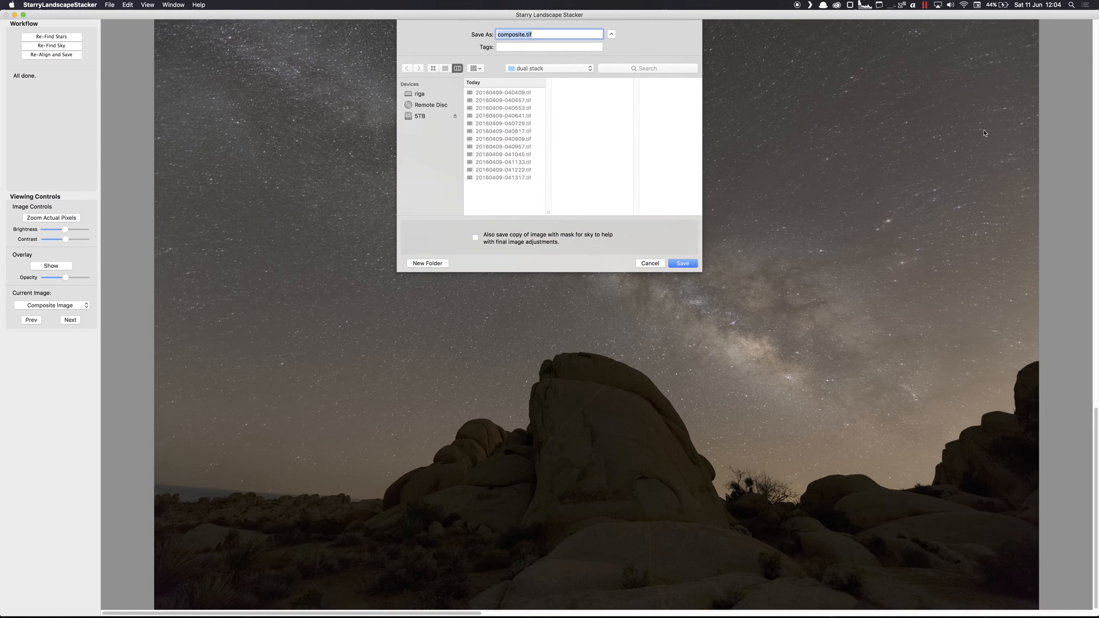
pyautogui.moveTo(877, 68)
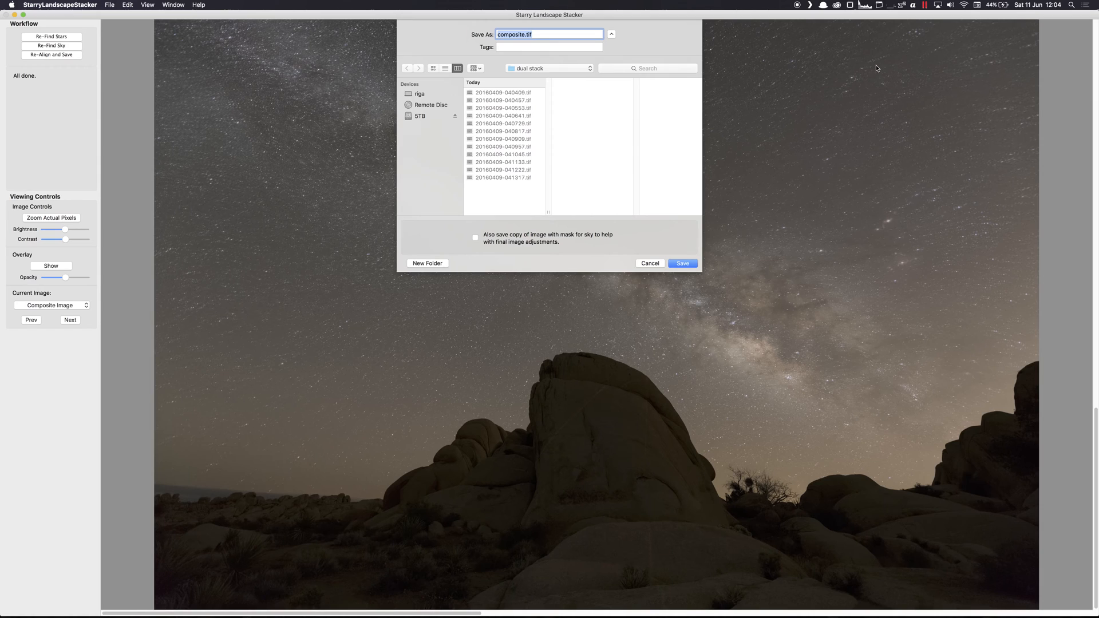
pyautogui.moveTo(149, 34)
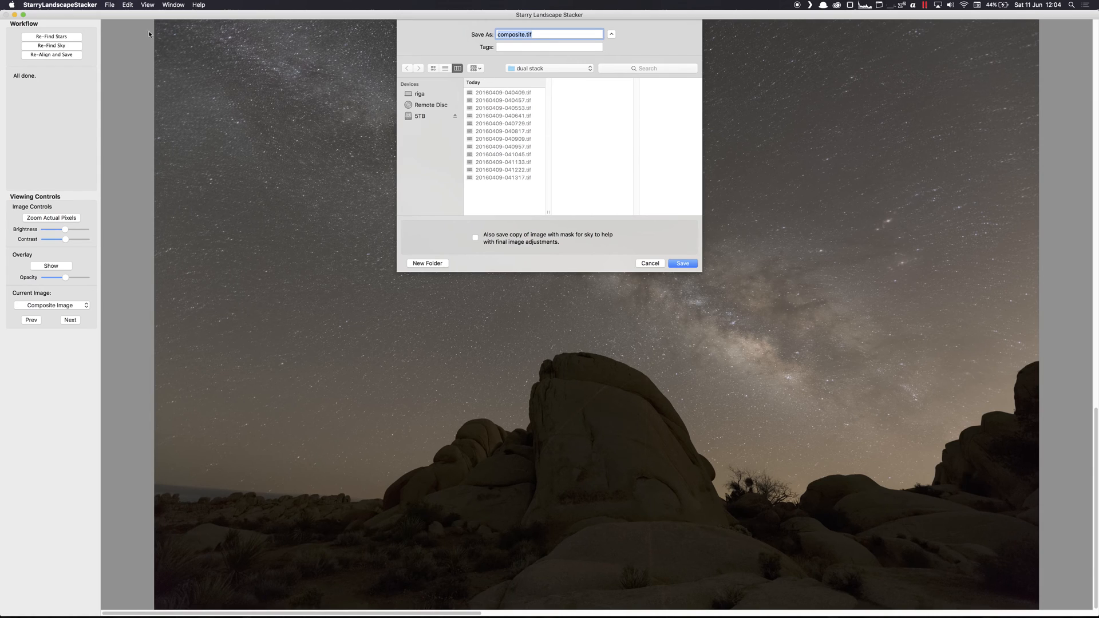
pyautogui.moveTo(178, 175)
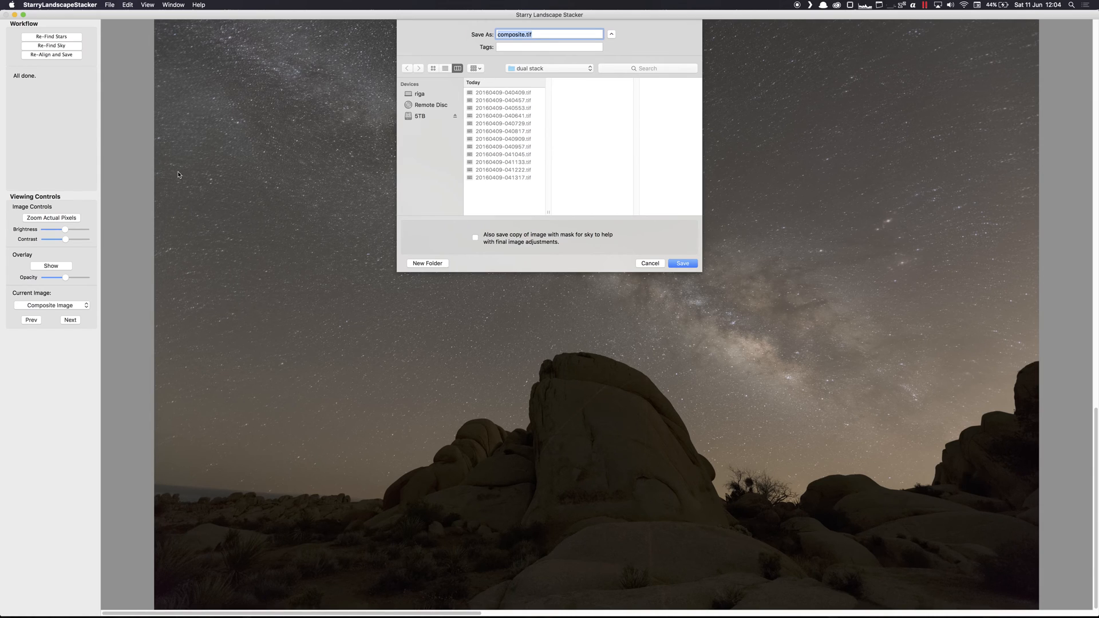
pyautogui.moveTo(246, 399)
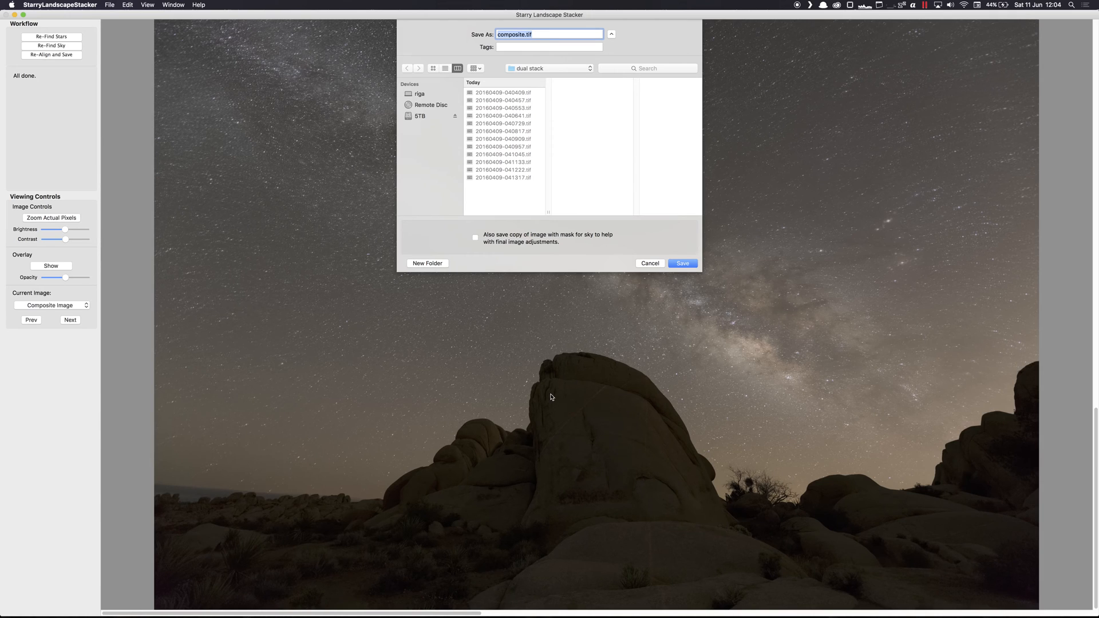
pyautogui.moveTo(677, 282)
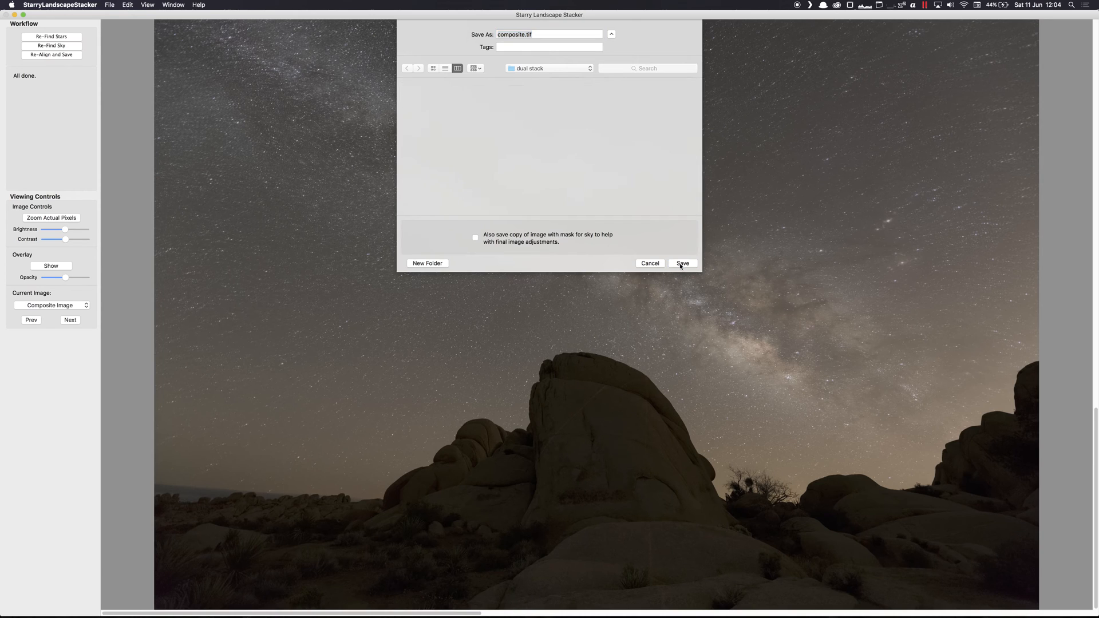
# Confirm saving composite.tif, then open the 20160409 TIF exposures in RegiStar.
pyautogui.click(682, 263)
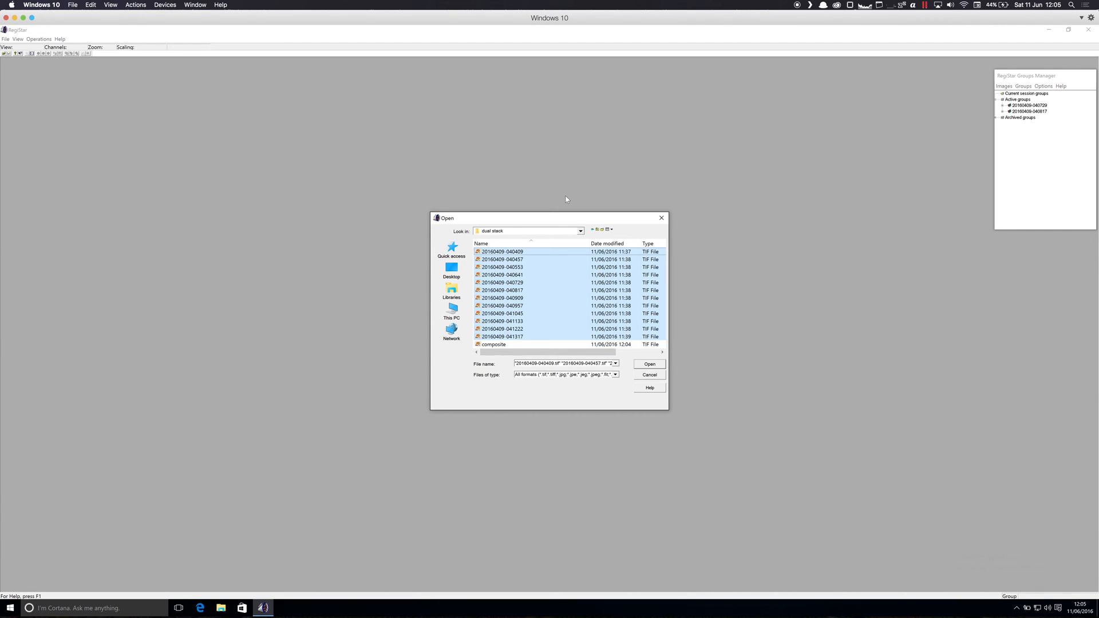
pyautogui.moveTo(550, 303)
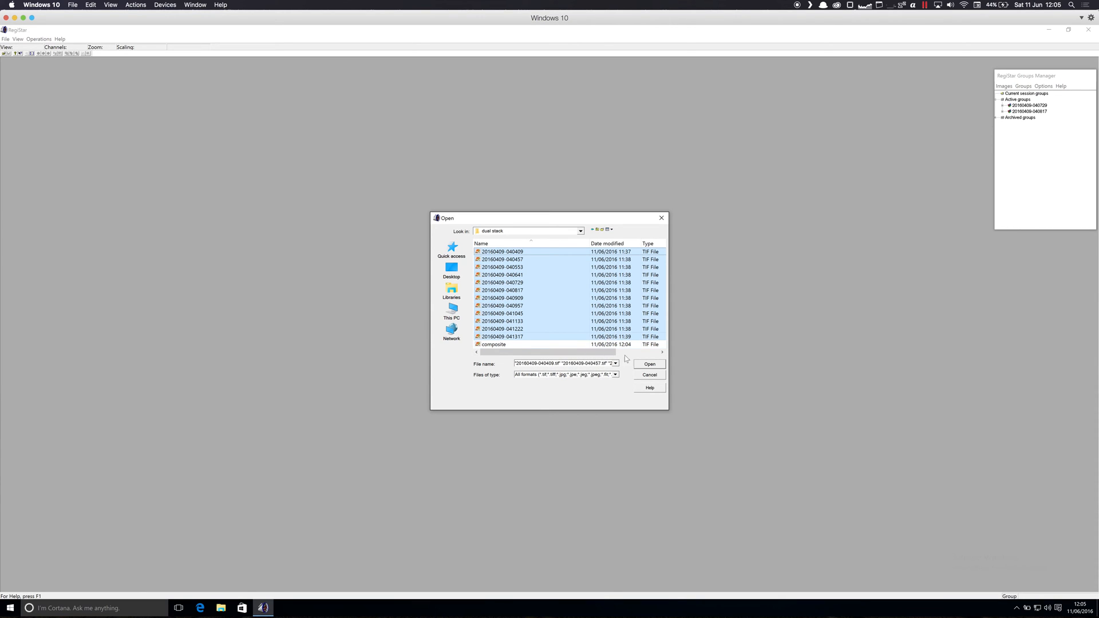
pyautogui.click(649, 365)
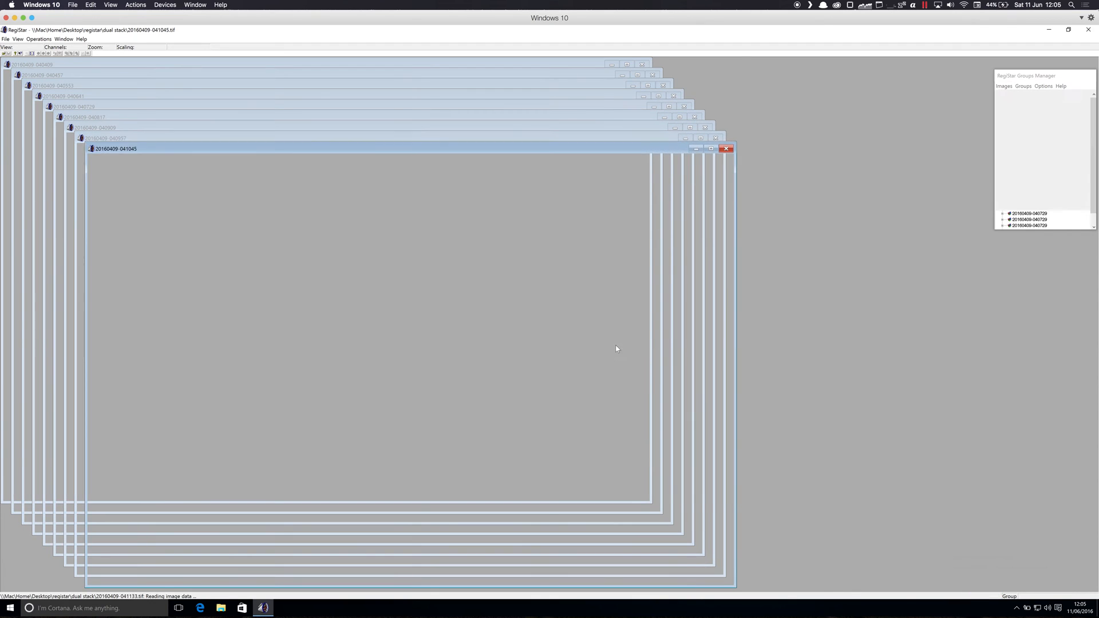
pyautogui.click(38, 38)
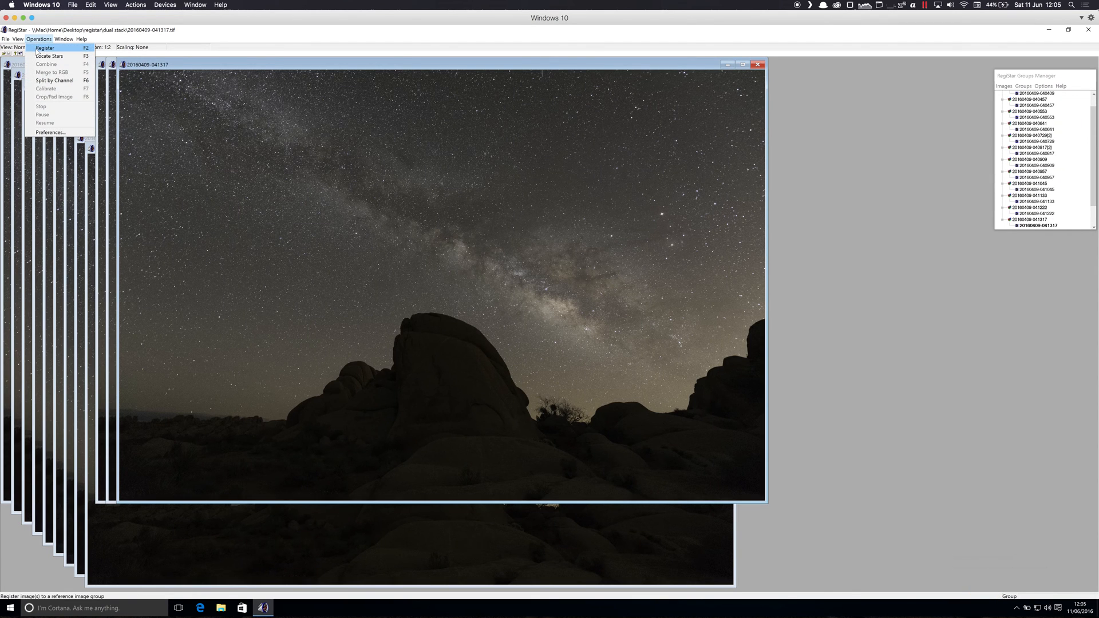
pyautogui.click(44, 48)
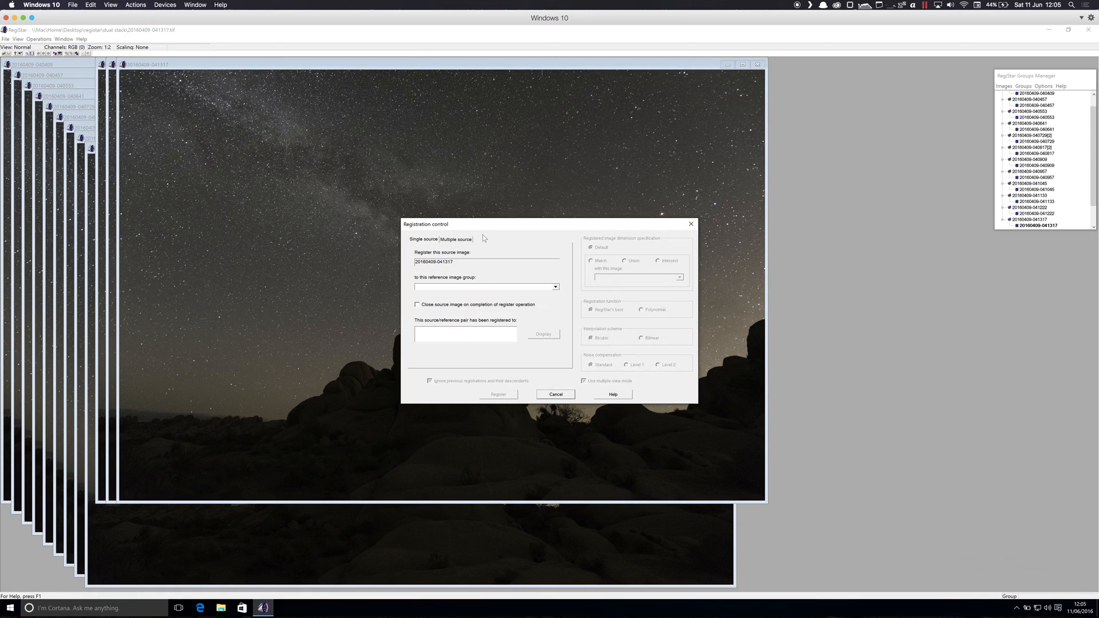
pyautogui.click(457, 240)
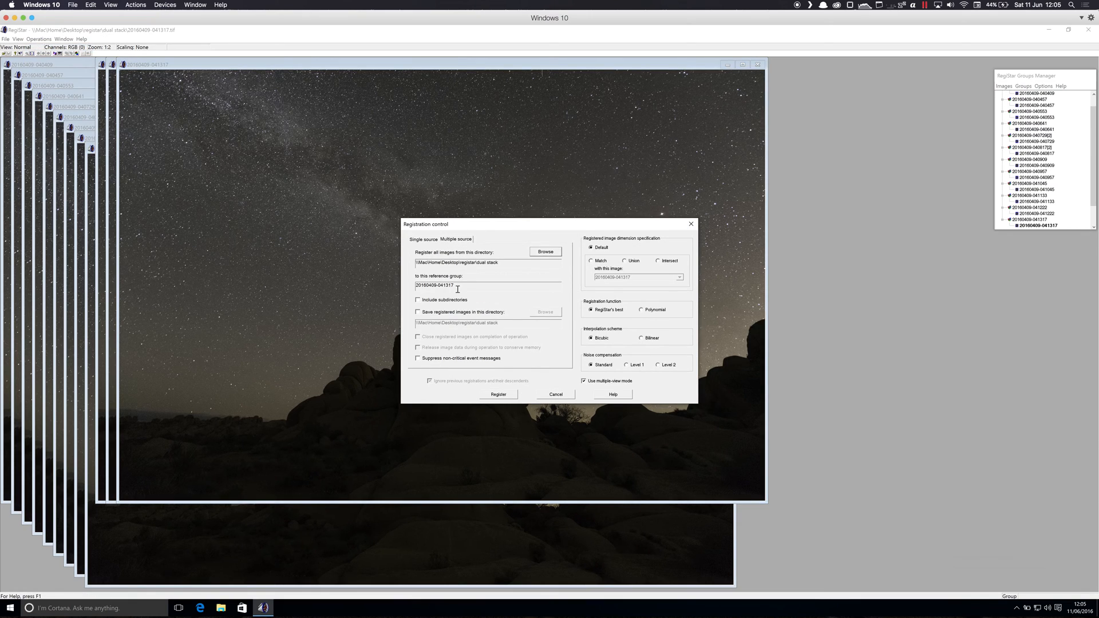
pyautogui.moveTo(598, 265)
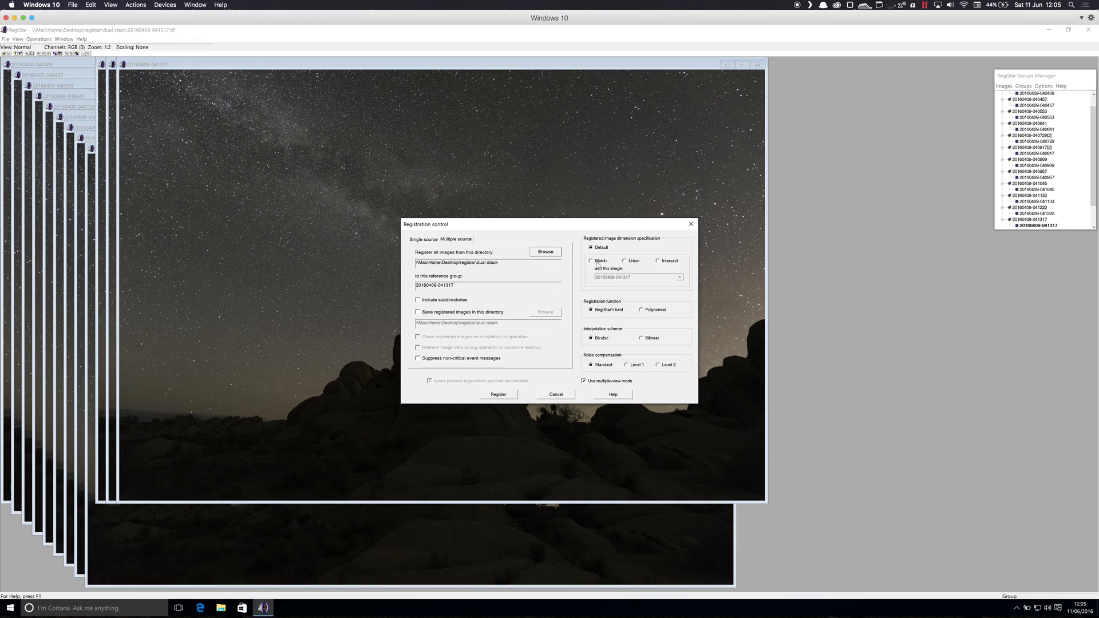
pyautogui.moveTo(576, 357)
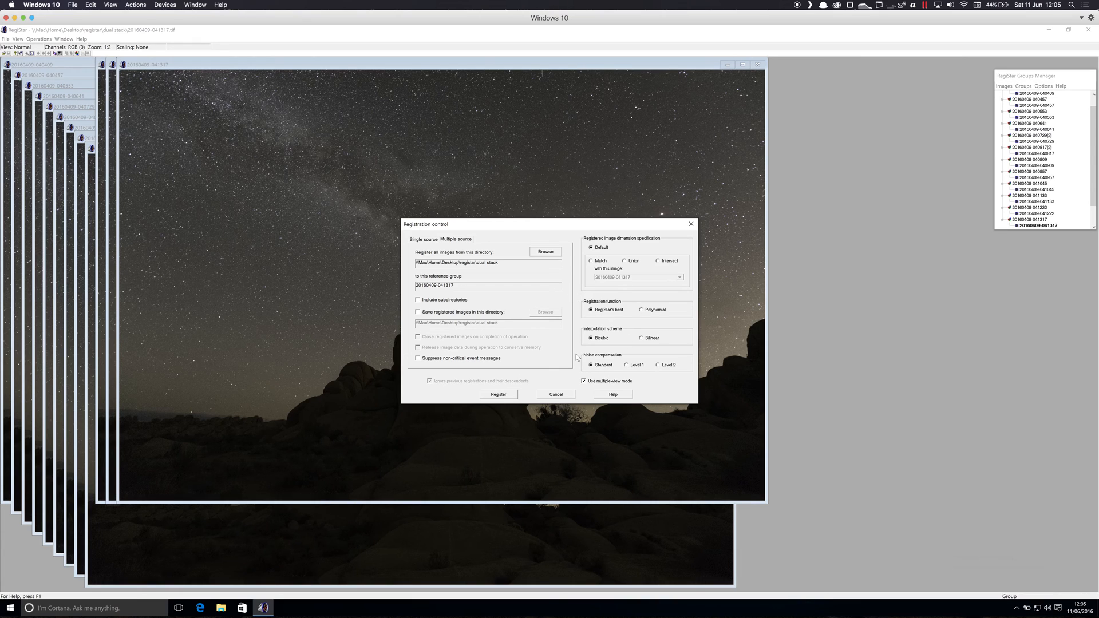
pyautogui.click(498, 394)
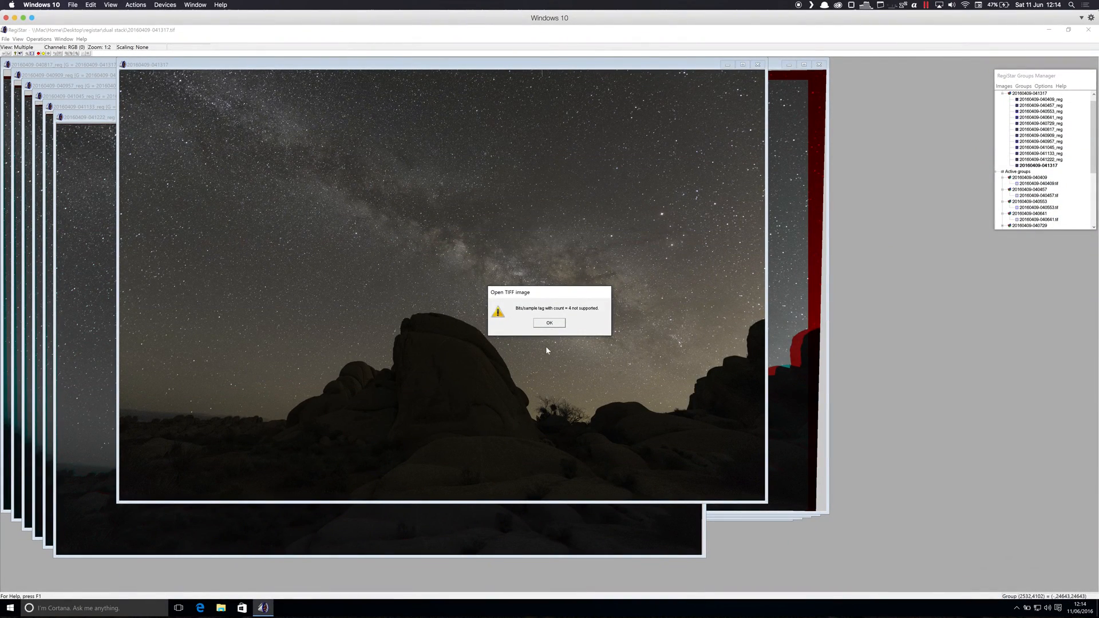
# Dismiss both Open TIFF image warnings about the unreadable composite.tif.
pyautogui.click(550, 322)
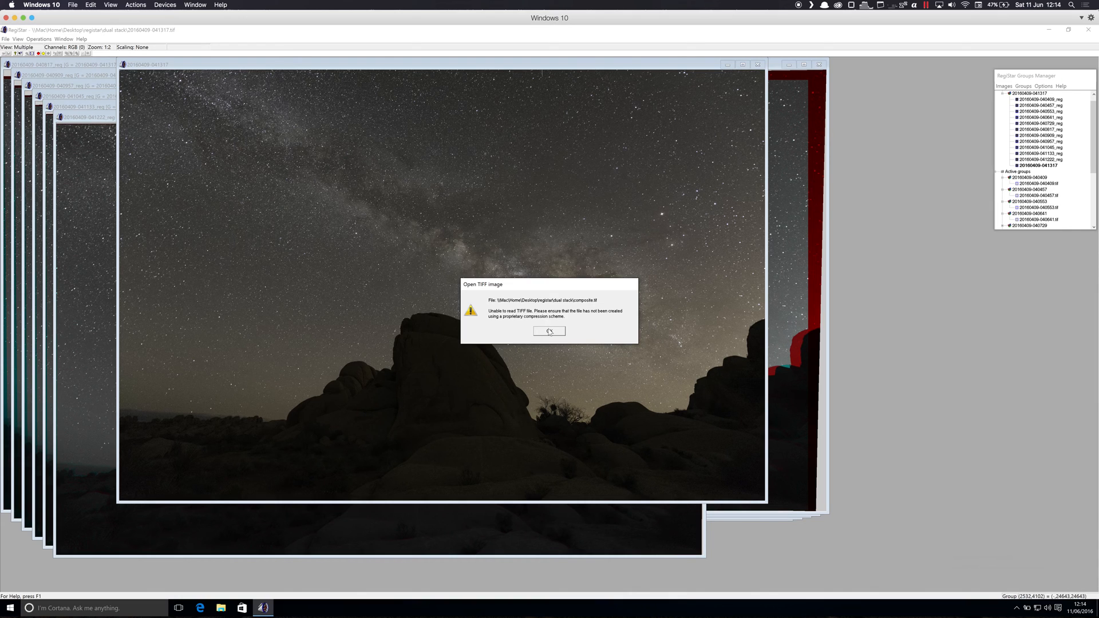
pyautogui.click(550, 331)
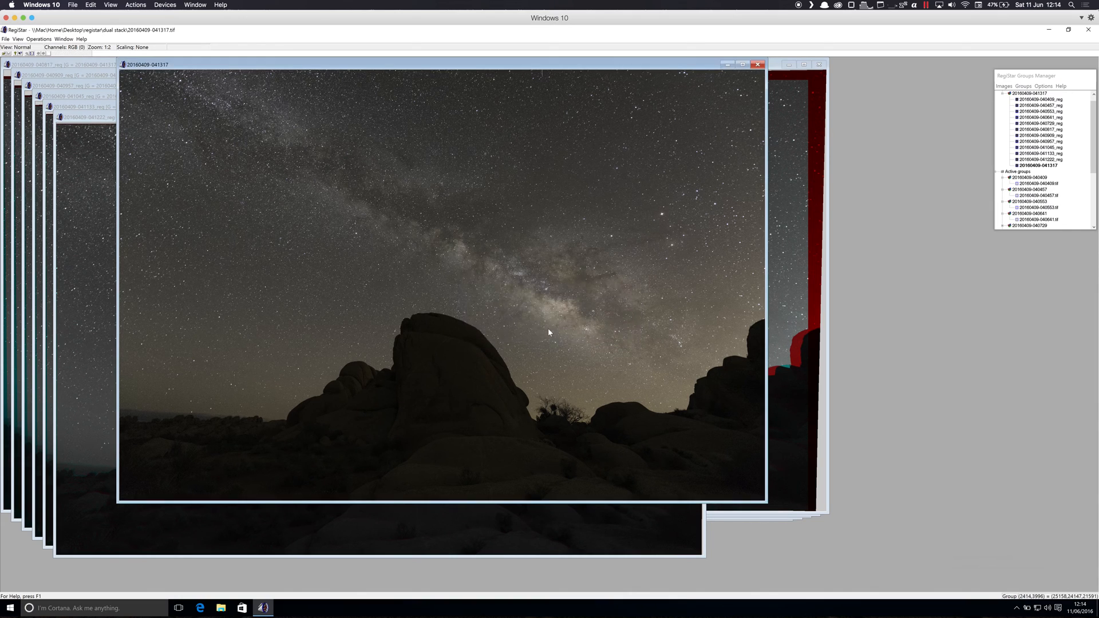
pyautogui.moveTo(452, 242)
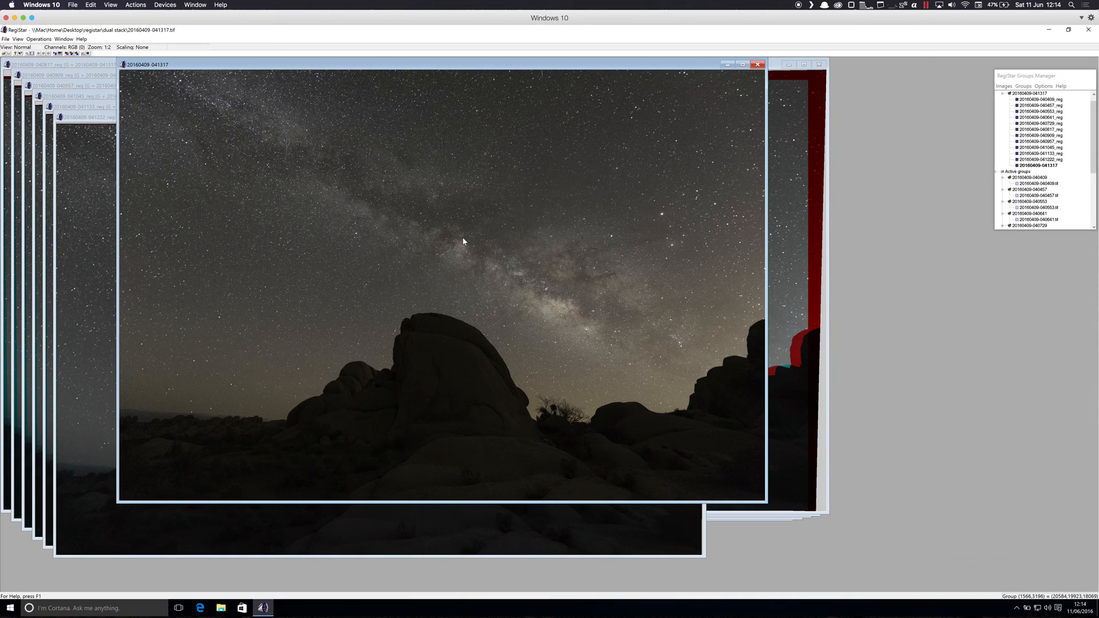
pyautogui.moveTo(469, 238)
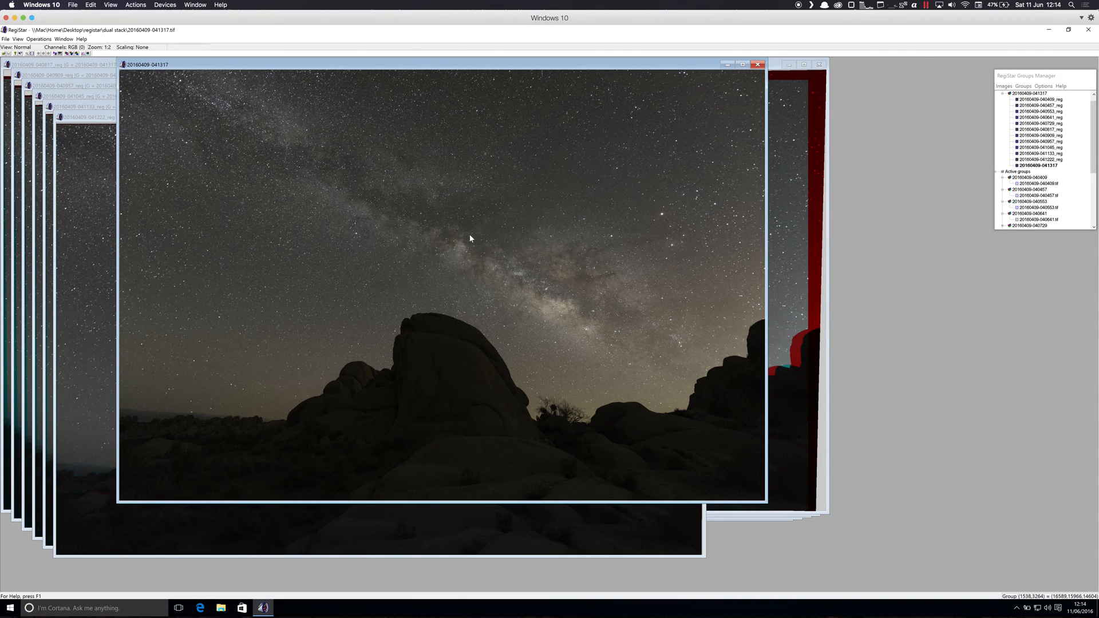
pyautogui.moveTo(485, 320)
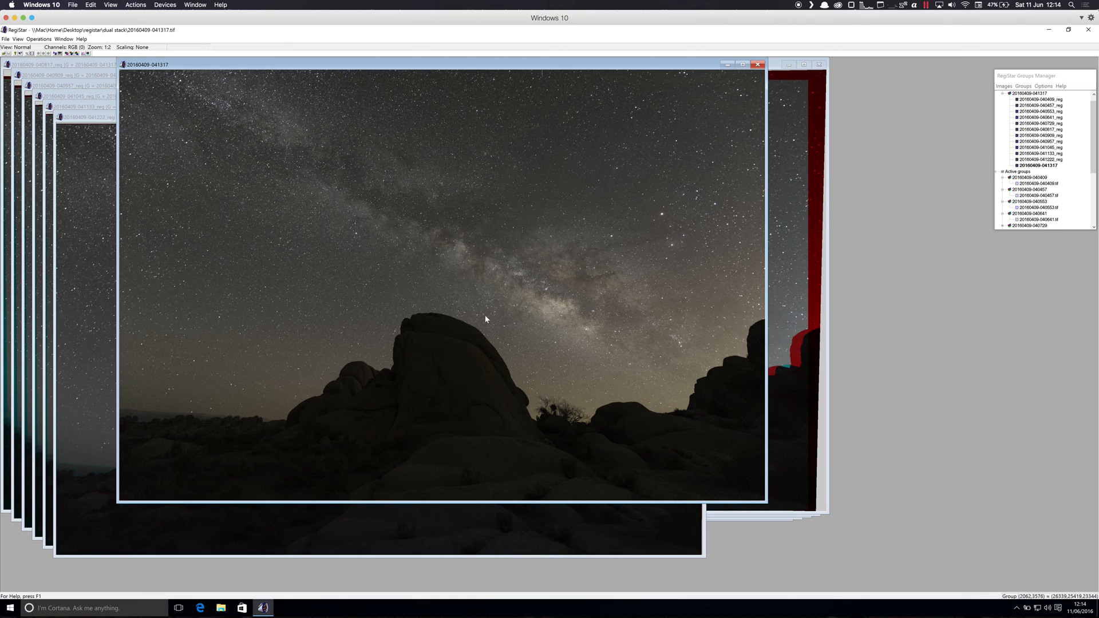
pyautogui.moveTo(466, 324)
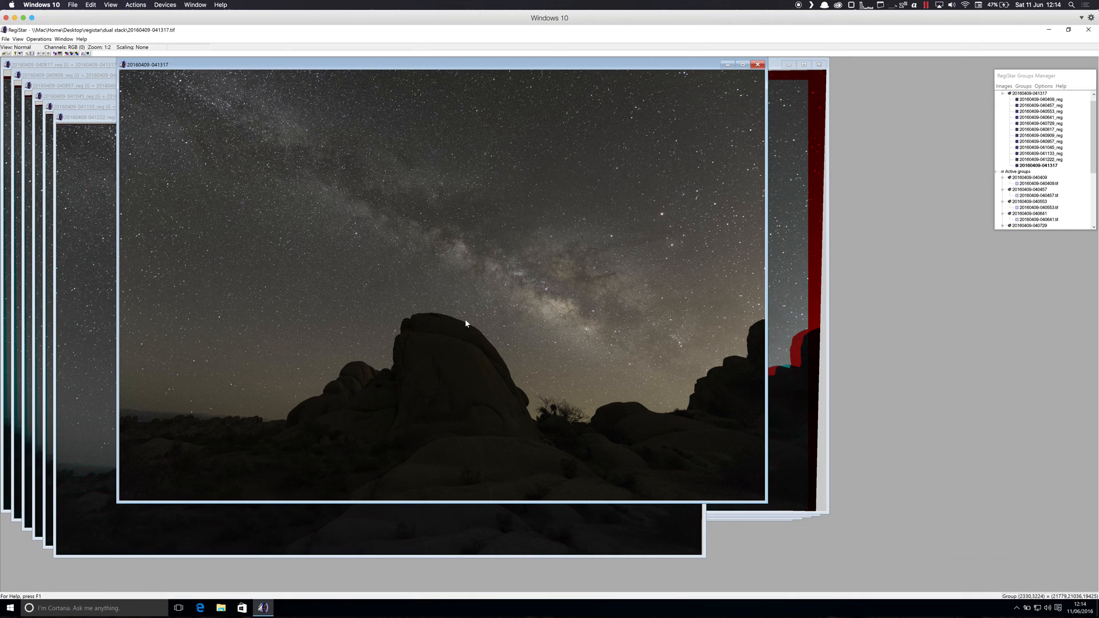
pyautogui.moveTo(414, 263)
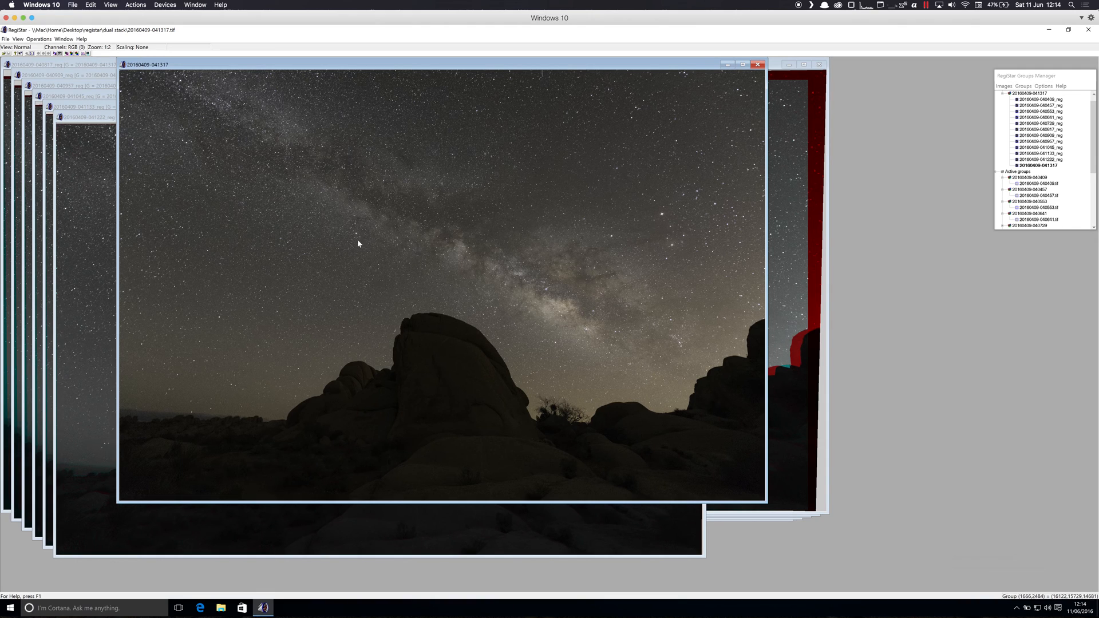
pyautogui.moveTo(363, 190)
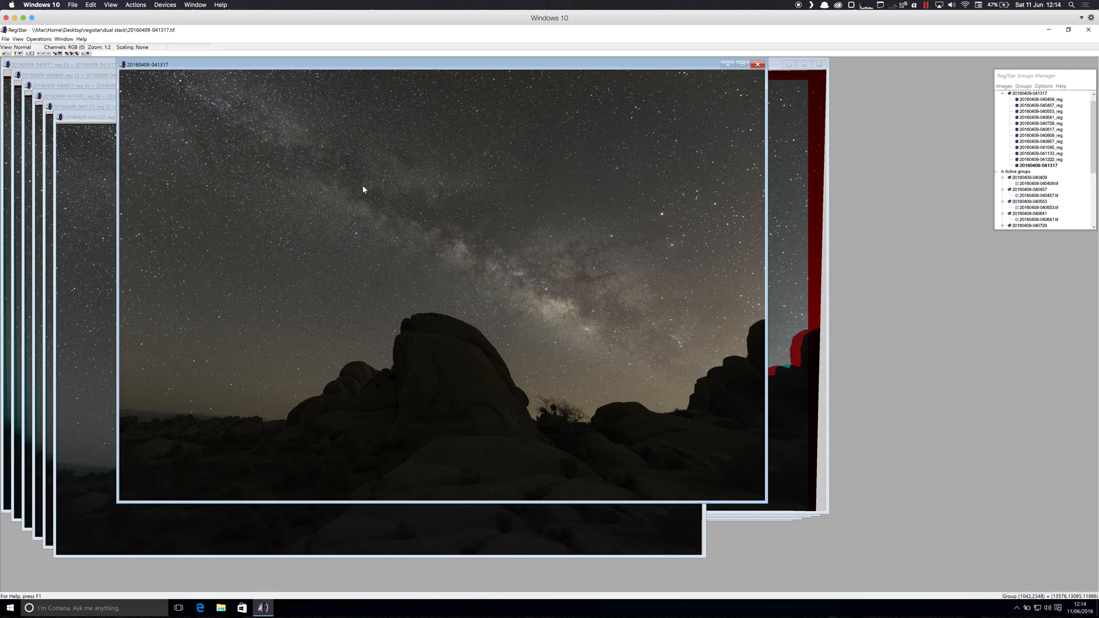
# Open Combine, include all registered frames, and choose the Median/Mean function.
pyautogui.click(38, 38)
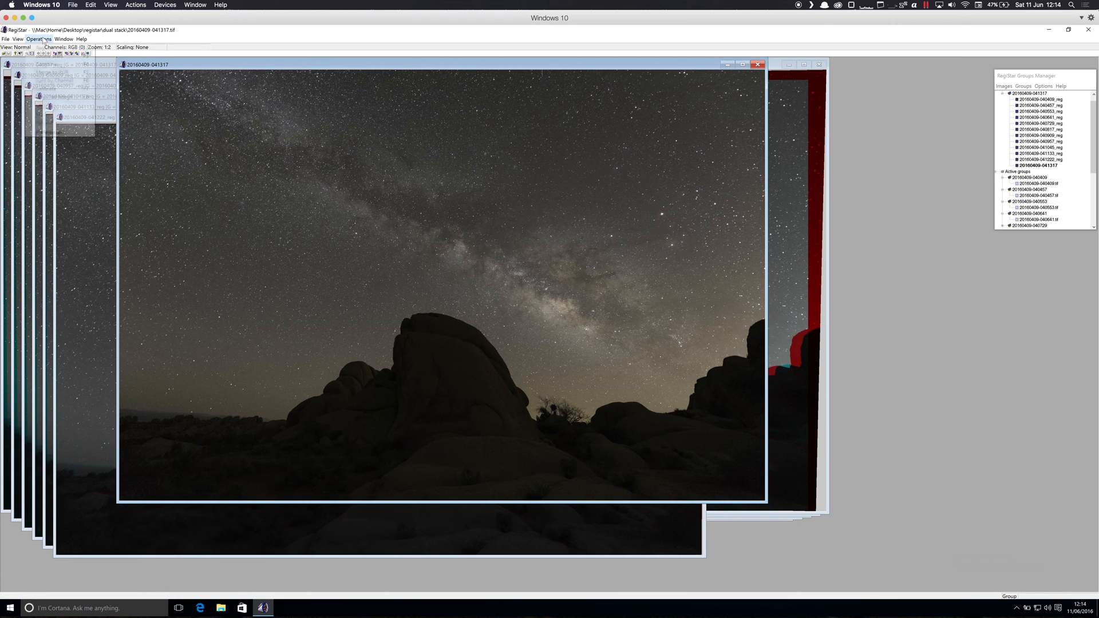
pyautogui.click(38, 39)
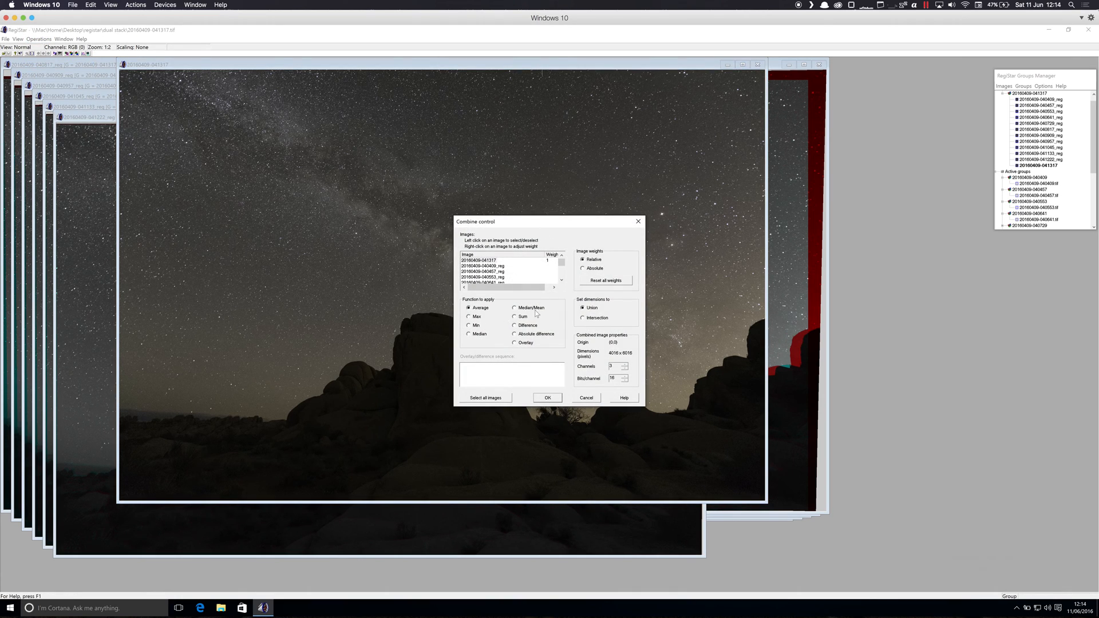
pyautogui.click(485, 397)
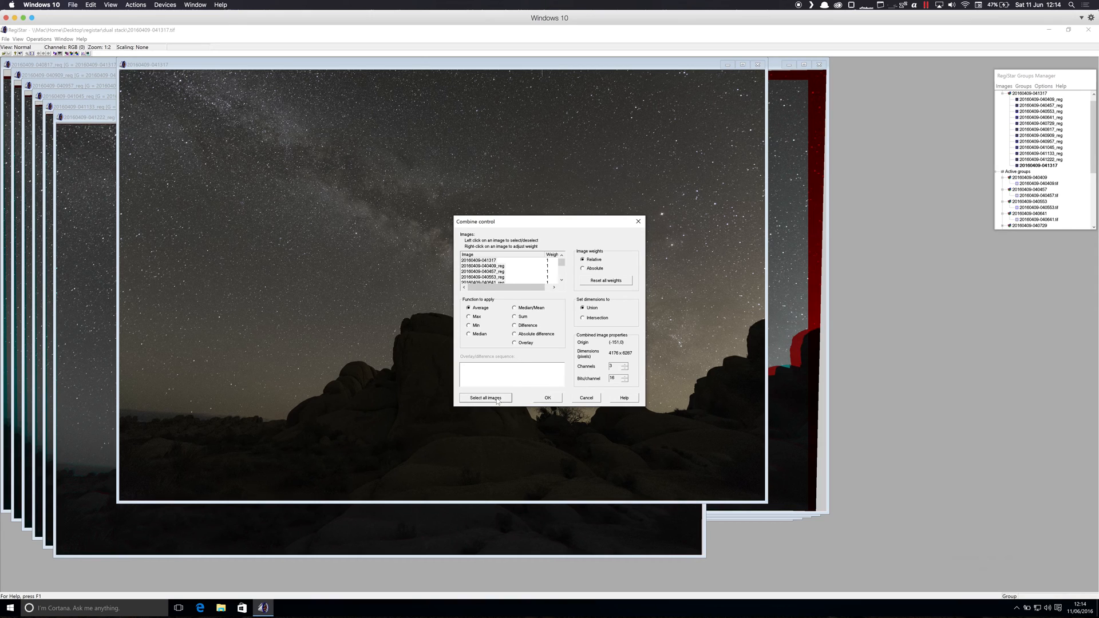
pyautogui.moveTo(550, 268)
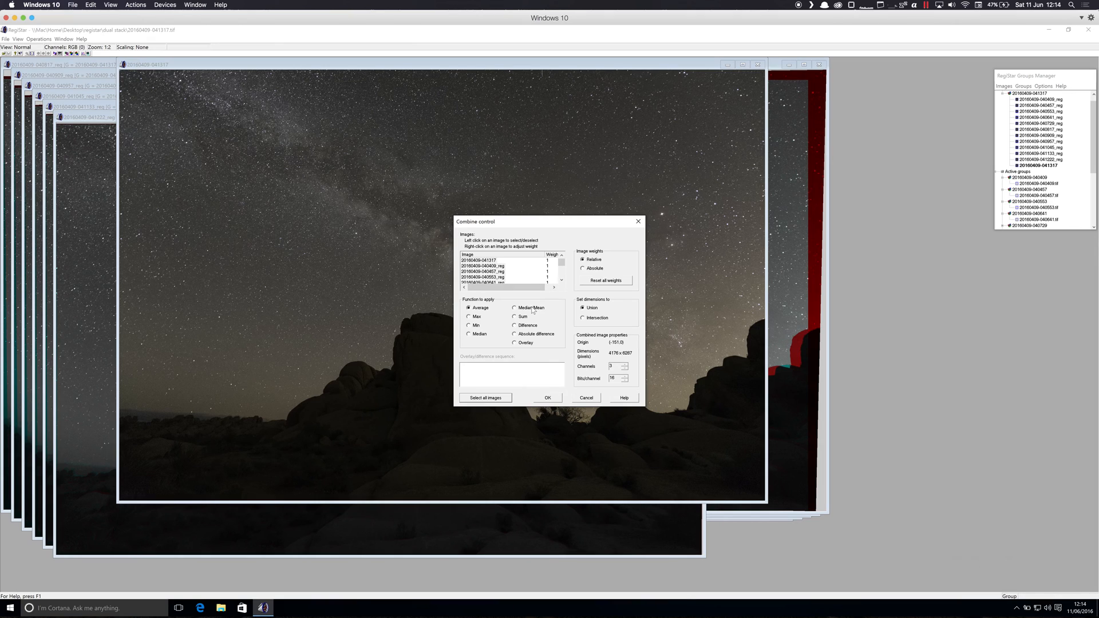
pyautogui.click(516, 308)
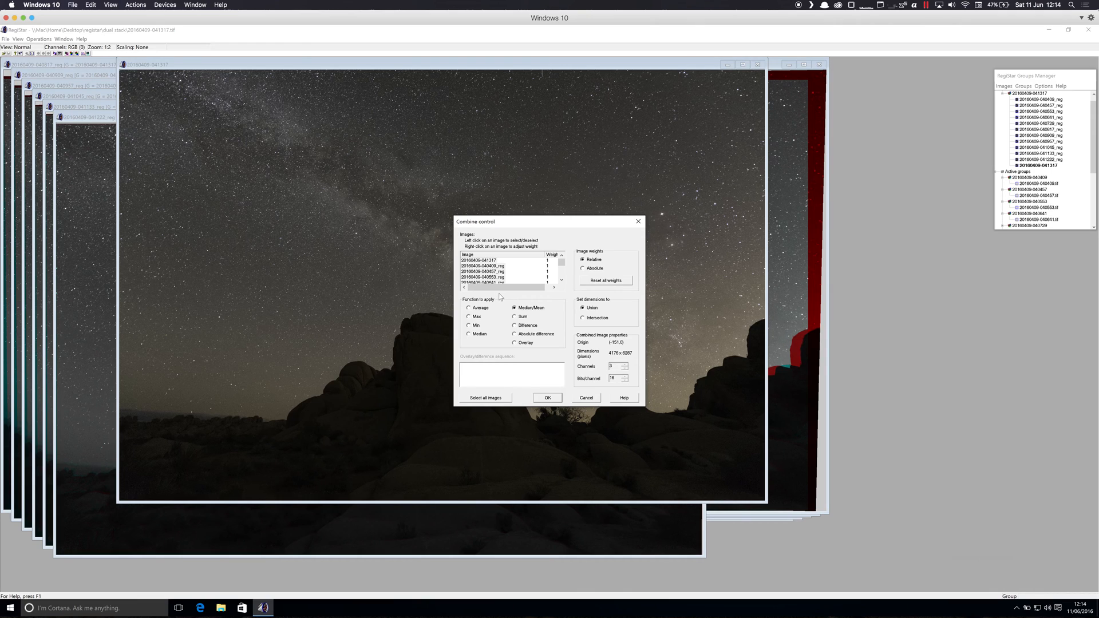
pyautogui.moveTo(493, 333)
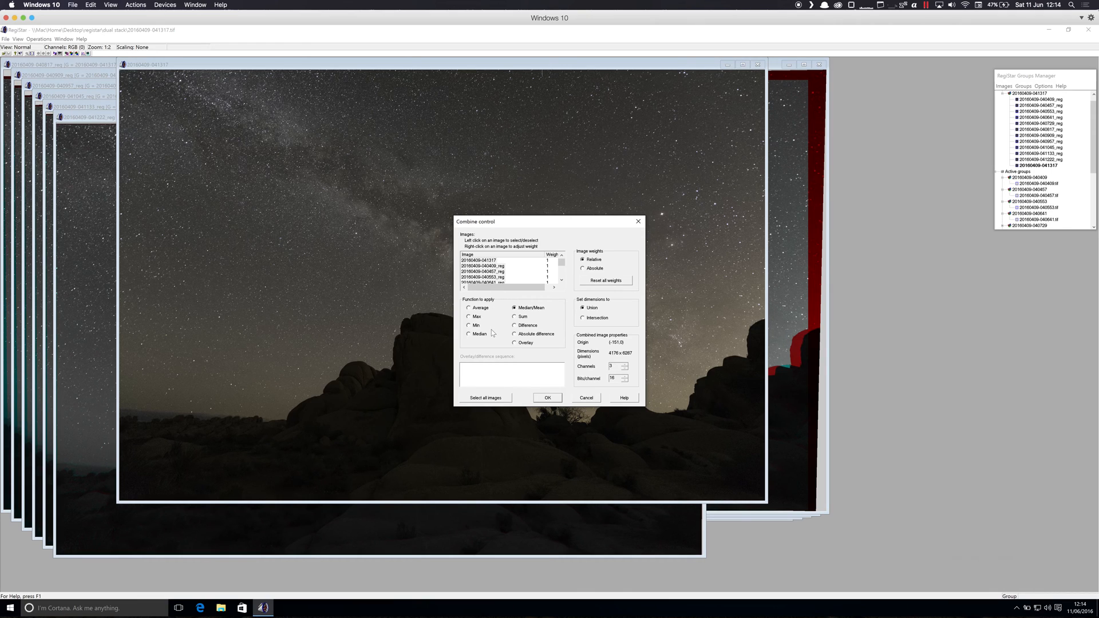
pyautogui.moveTo(549, 400)
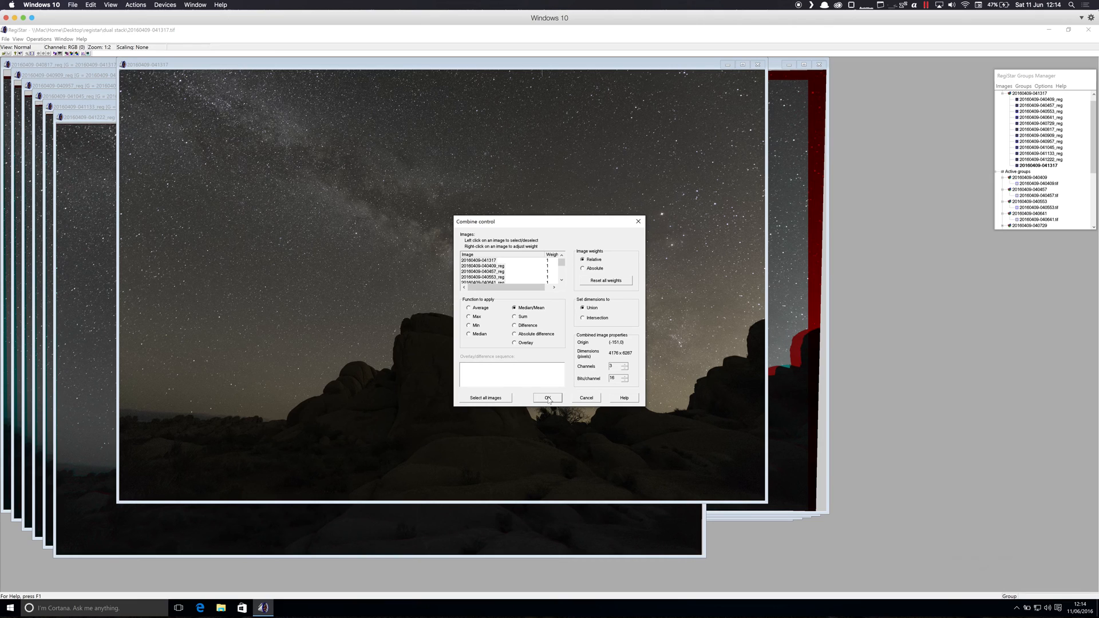
# Confirm the combine and approve creating the large stacked image Combine1.
pyautogui.click(547, 397)
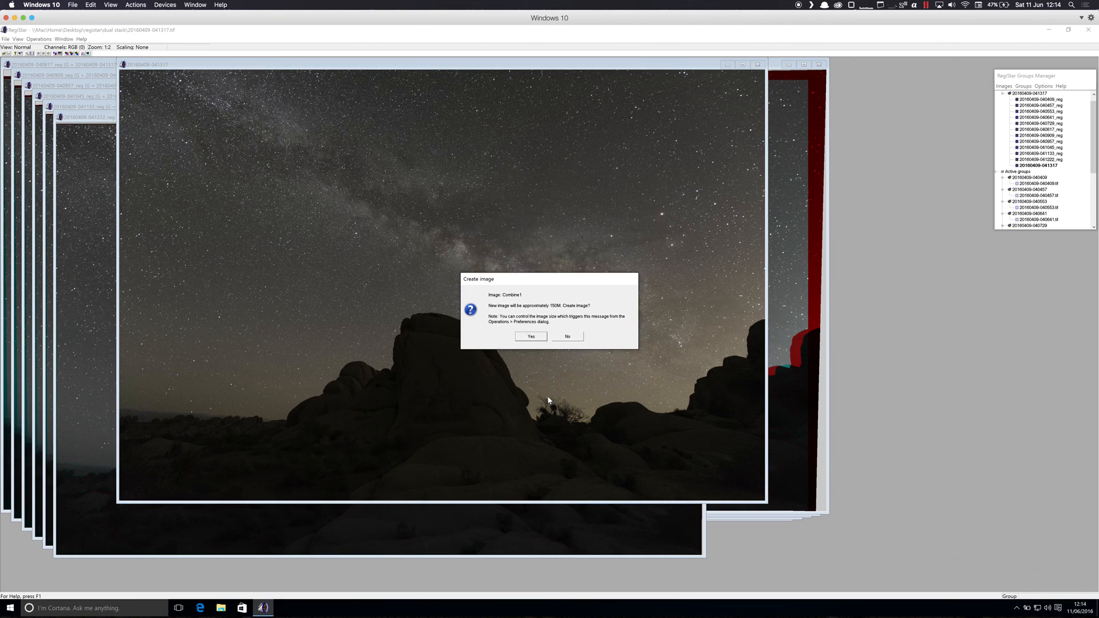
pyautogui.moveTo(540, 327)
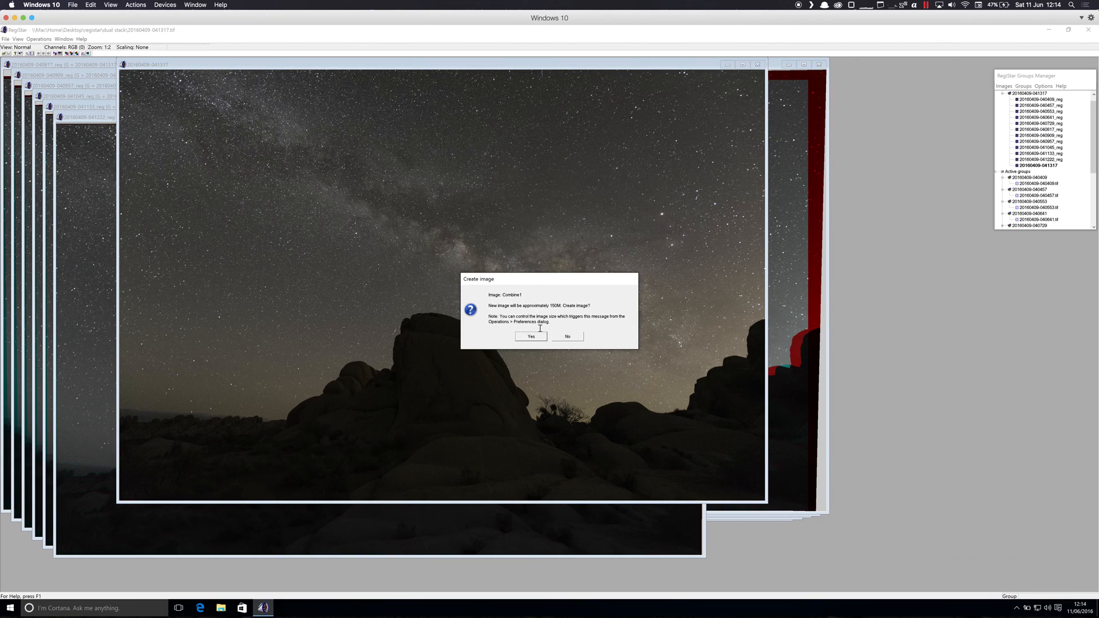
pyautogui.click(530, 337)
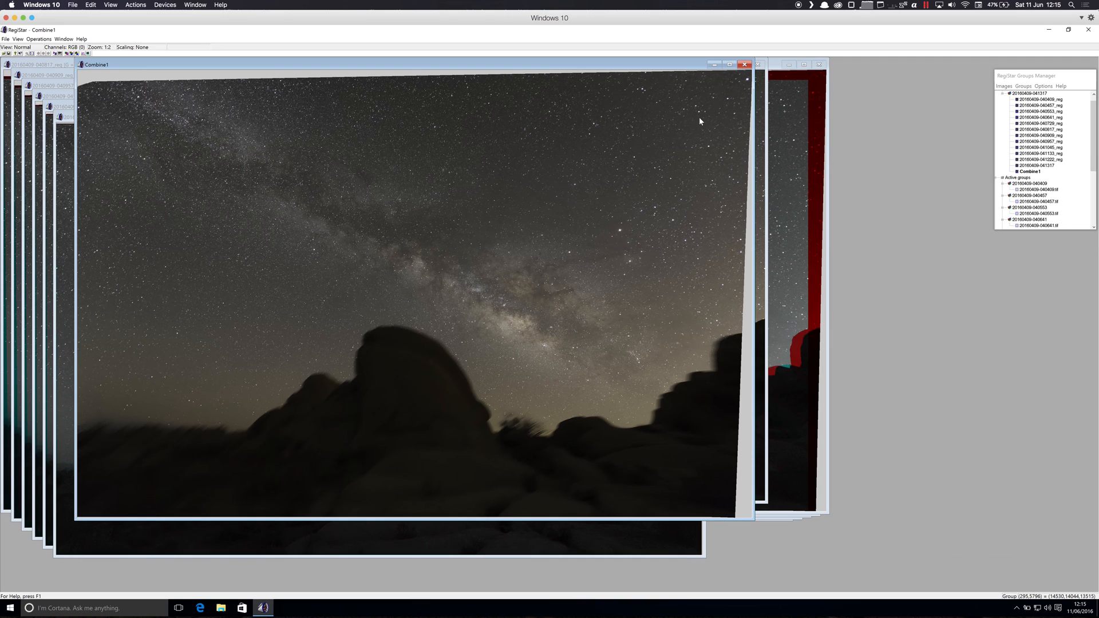
pyautogui.moveTo(712, 360)
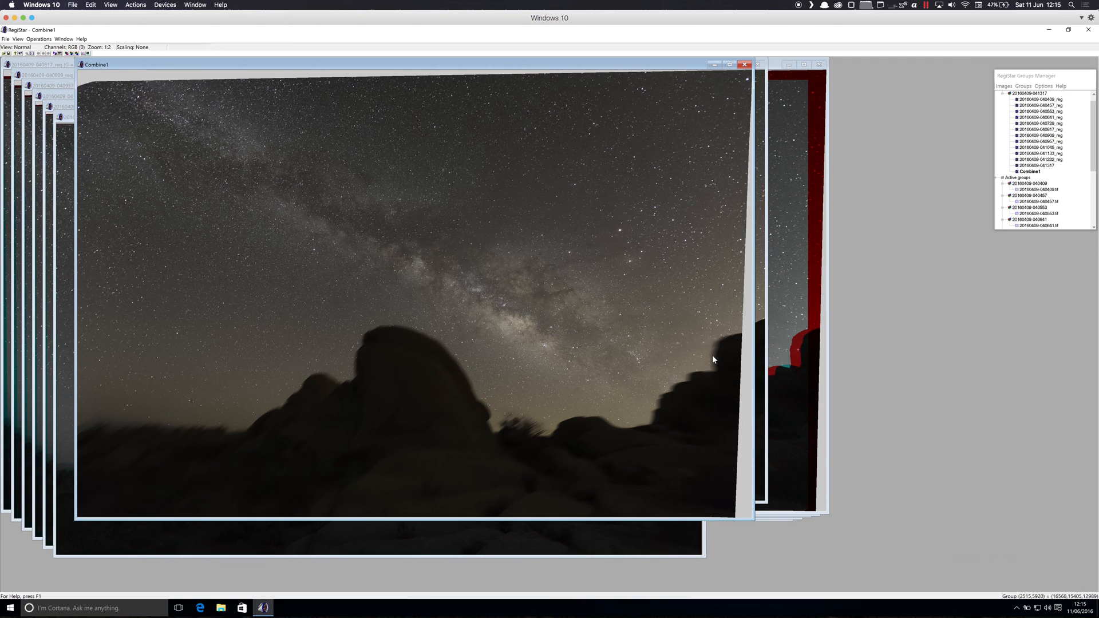
pyautogui.moveTo(710, 363)
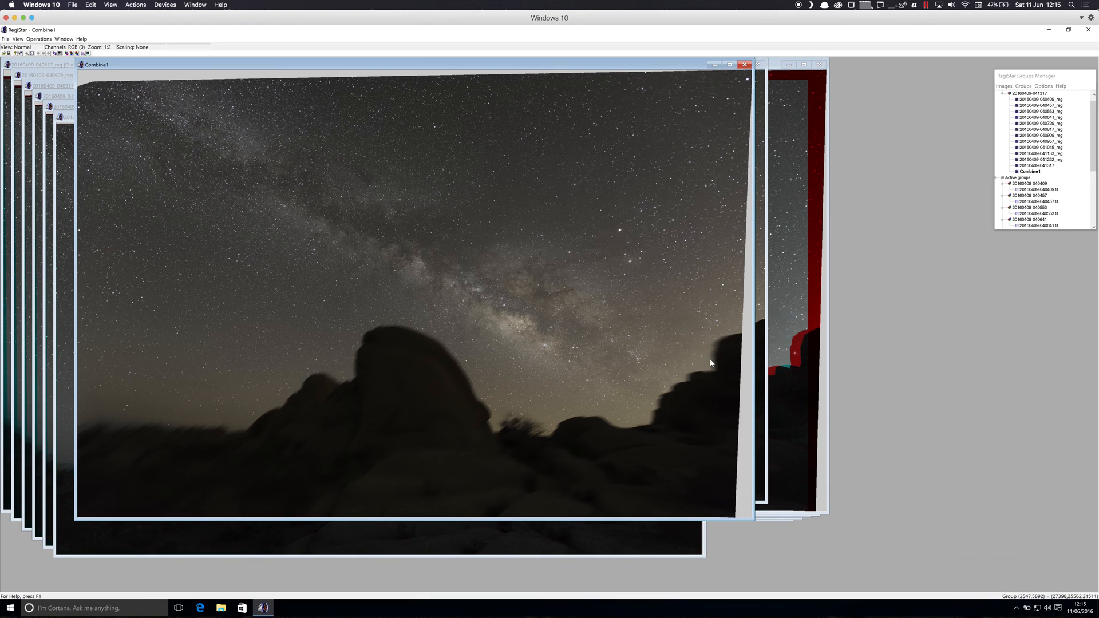
pyautogui.moveTo(712, 362)
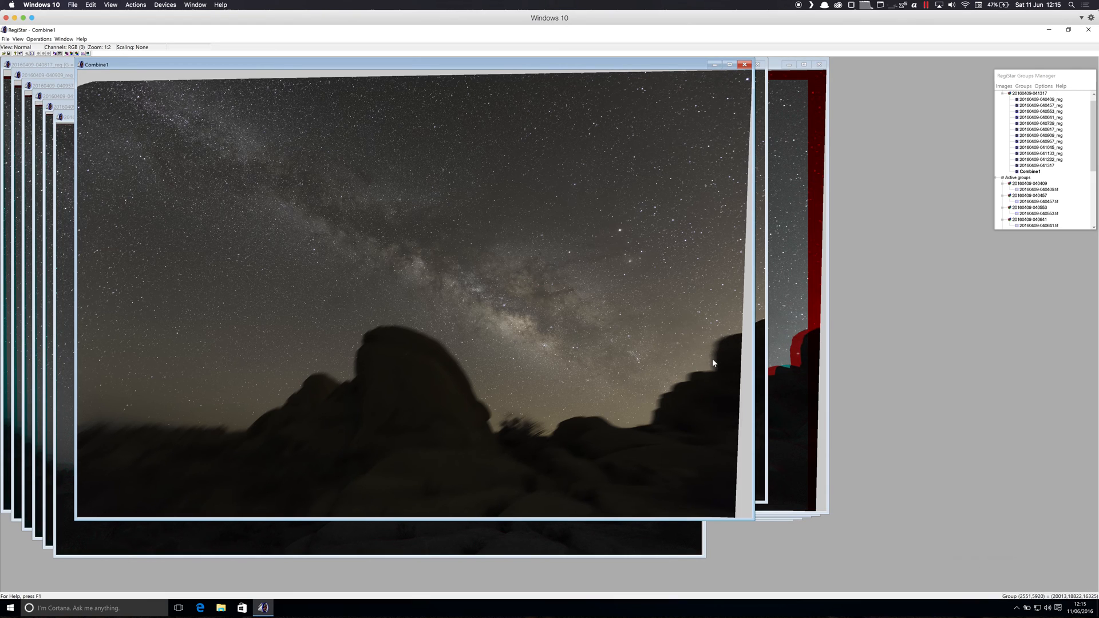
pyautogui.moveTo(579, 358)
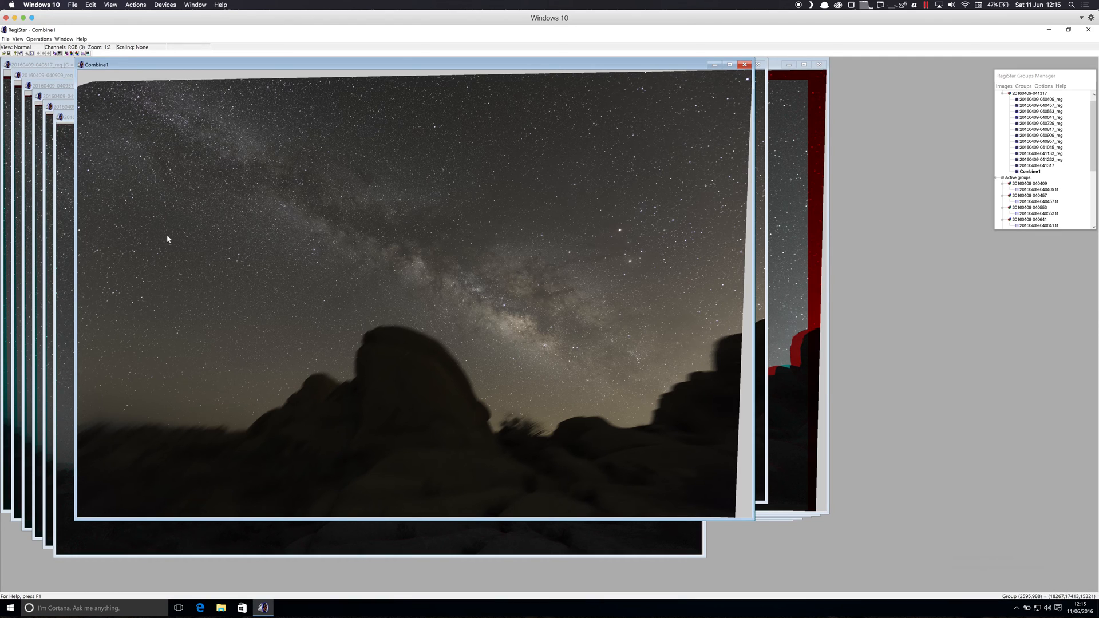
pyautogui.moveTo(709, 127)
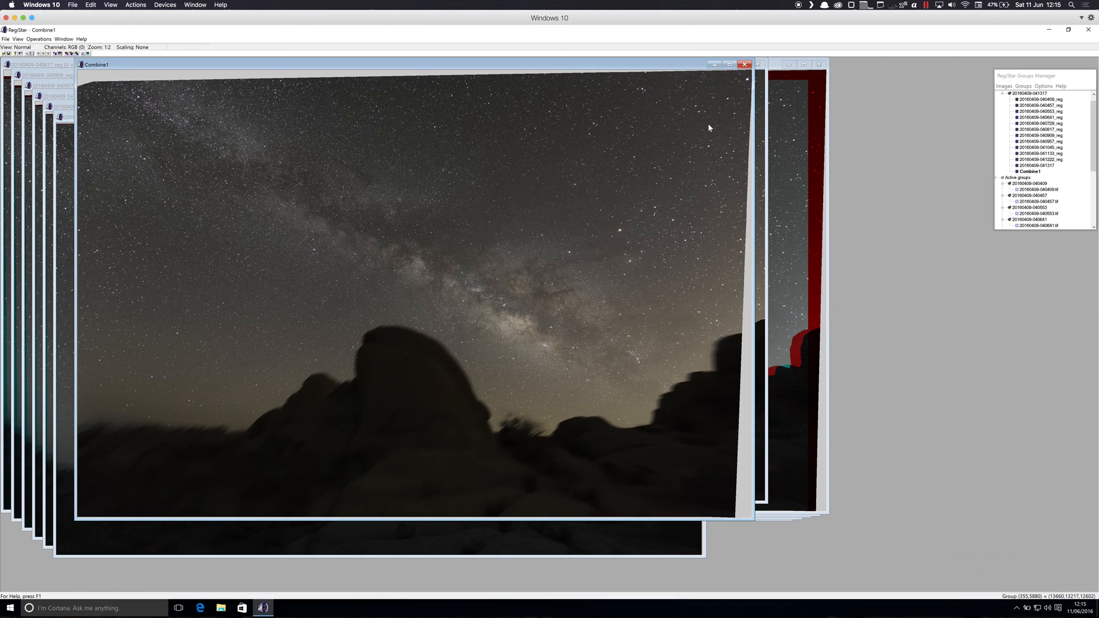
pyautogui.moveTo(713, 258)
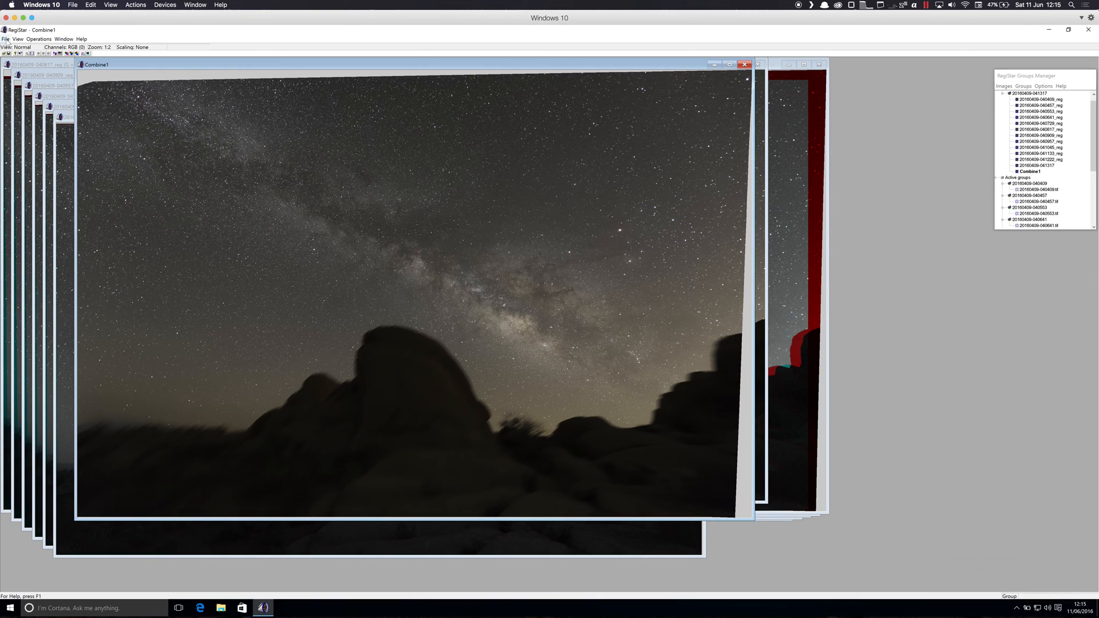
pyautogui.click(6, 38)
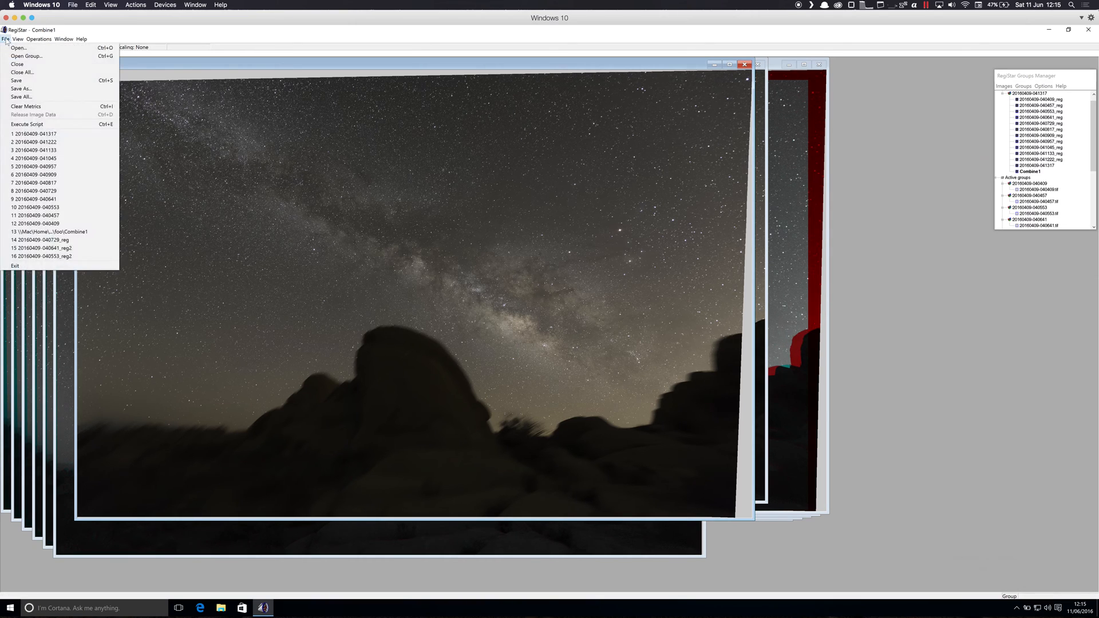
pyautogui.moveTo(21, 88)
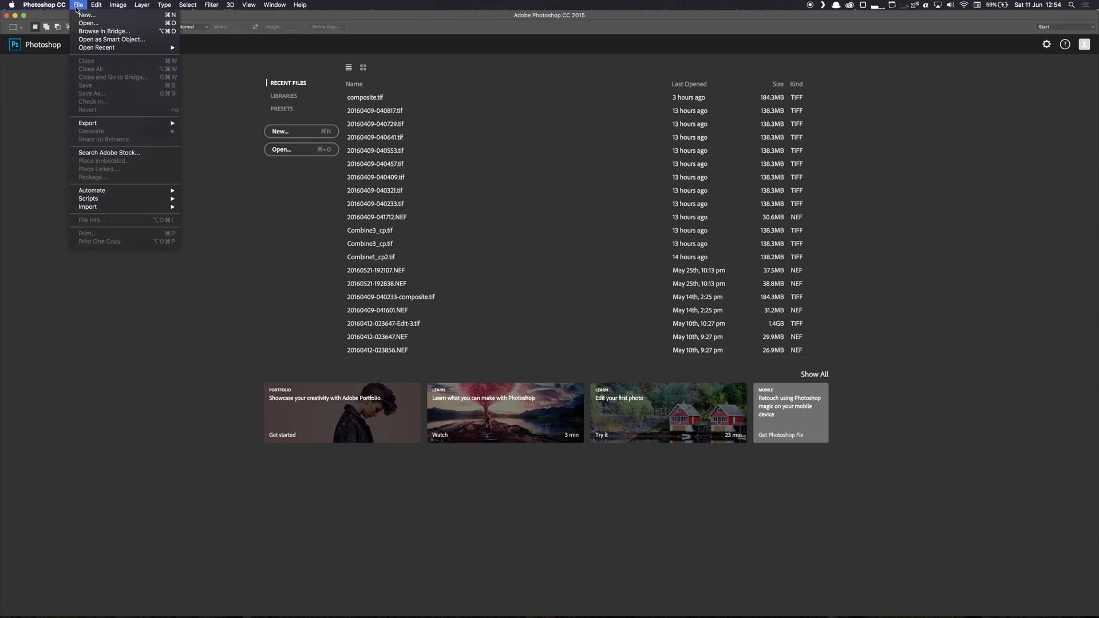
pyautogui.moveTo(113, 207)
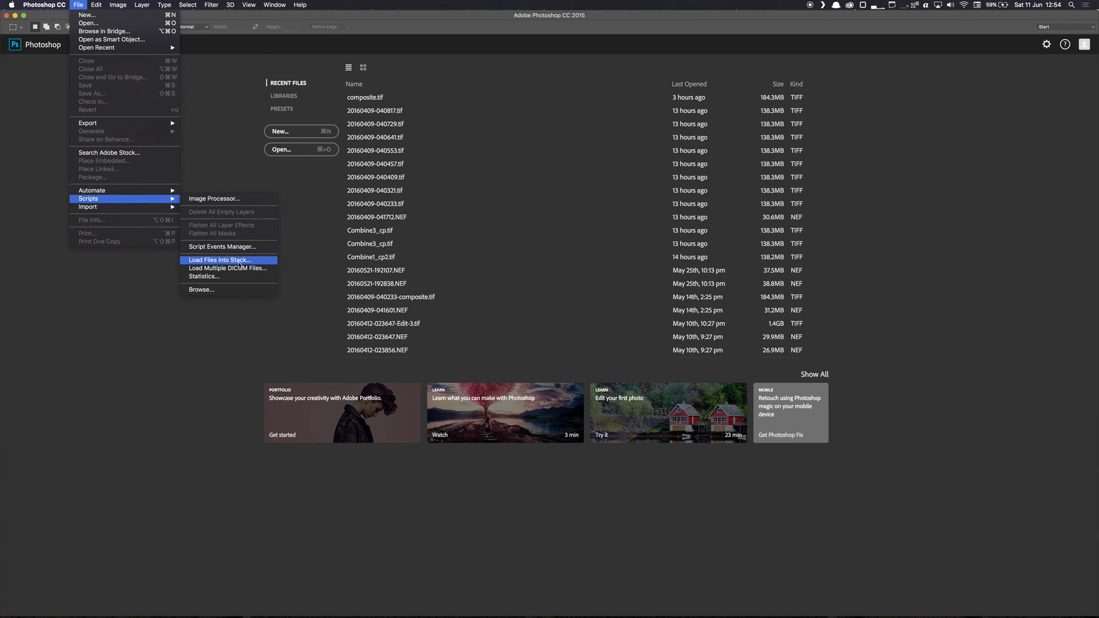
# Load Combine1.tif and composite.tif into a stack with auto-align enabled.
pyautogui.click(219, 260)
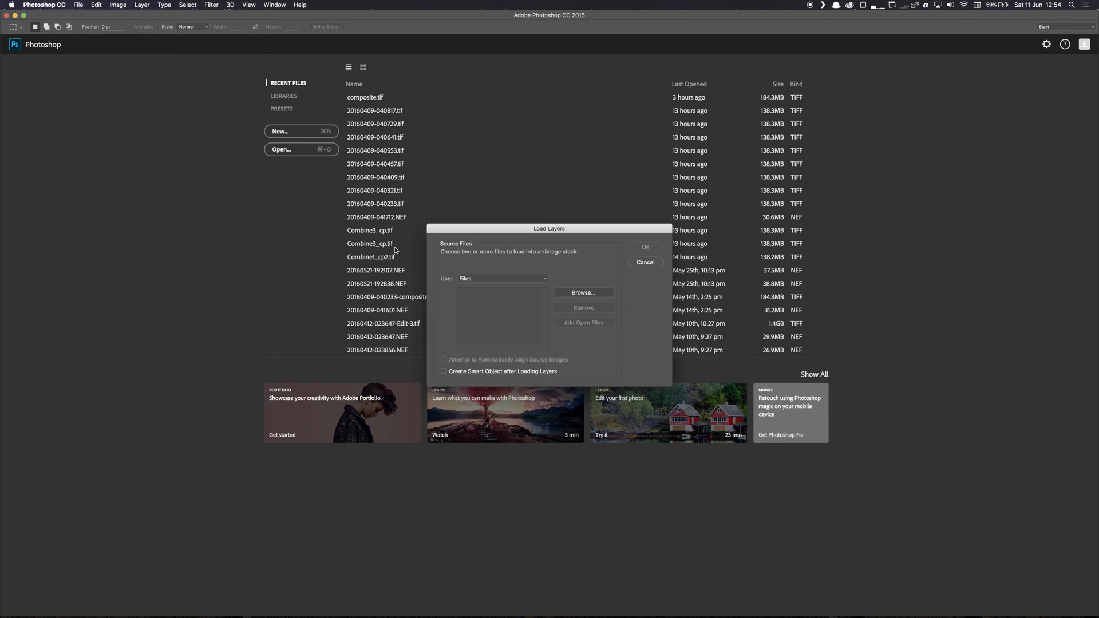
pyautogui.click(583, 293)
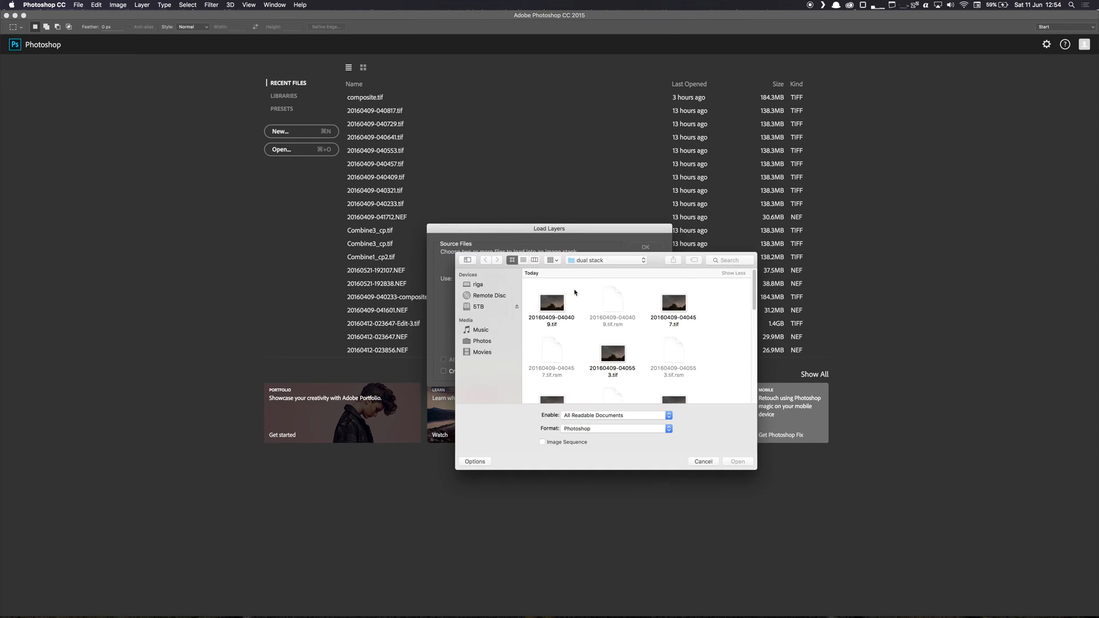
pyautogui.scroll(-3)
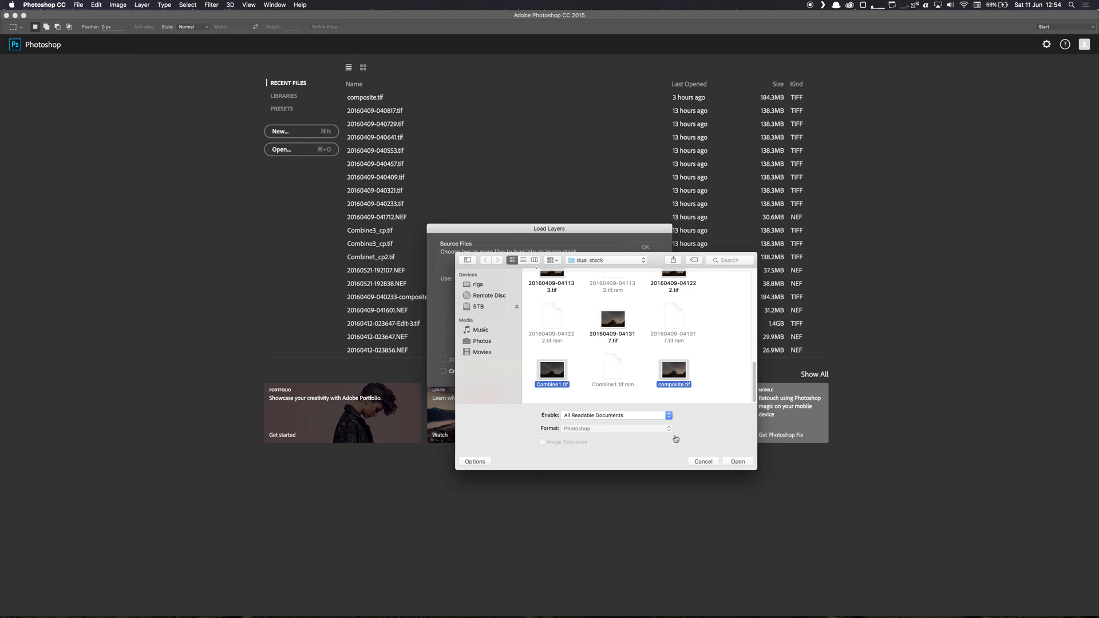
pyautogui.click(737, 461)
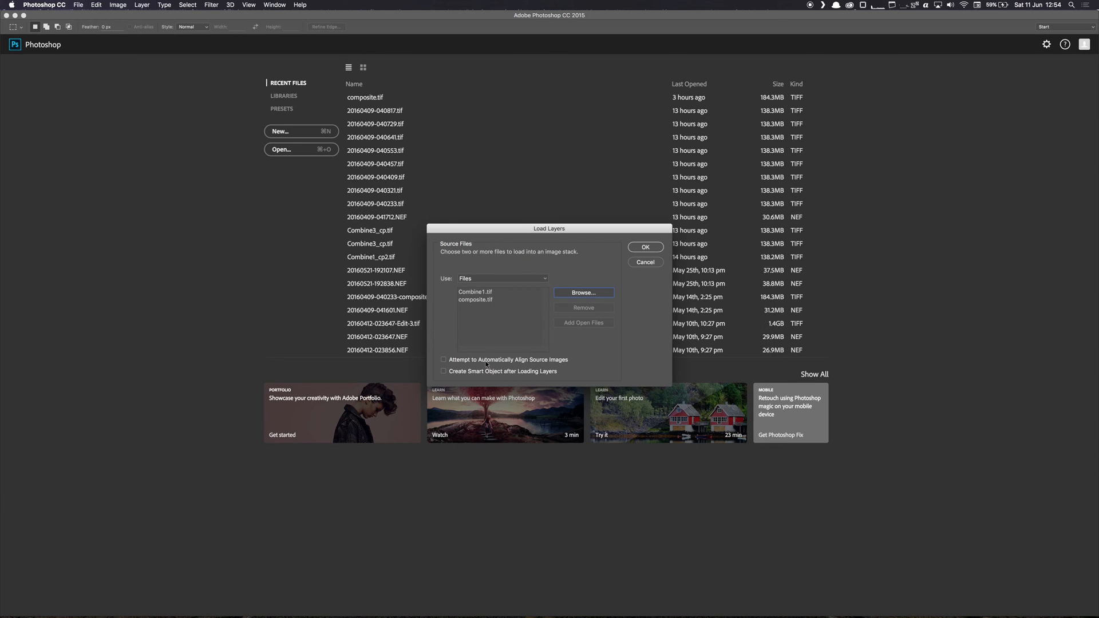
pyautogui.click(444, 359)
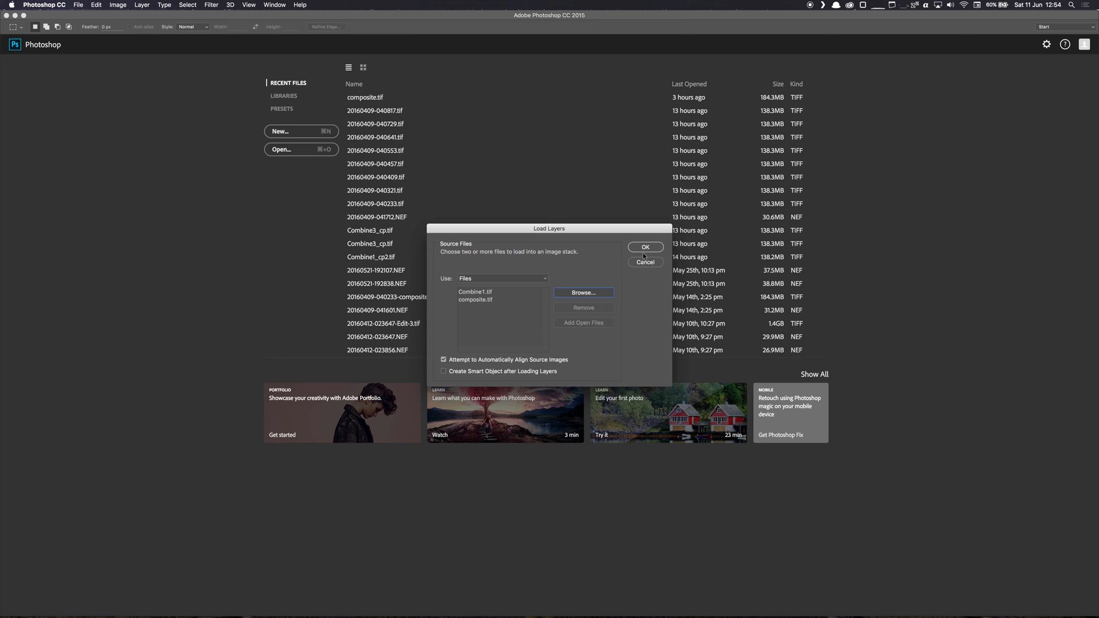
pyautogui.click(645, 247)
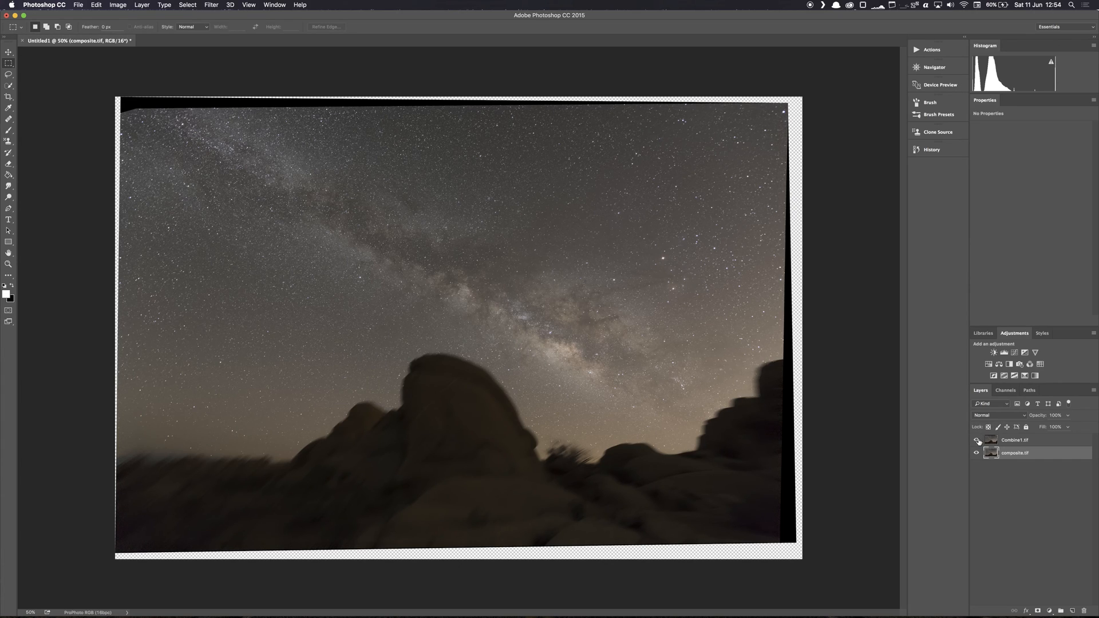
# Select the Combine1.tif layer and add a white layer mask to it.
pyautogui.click(1015, 453)
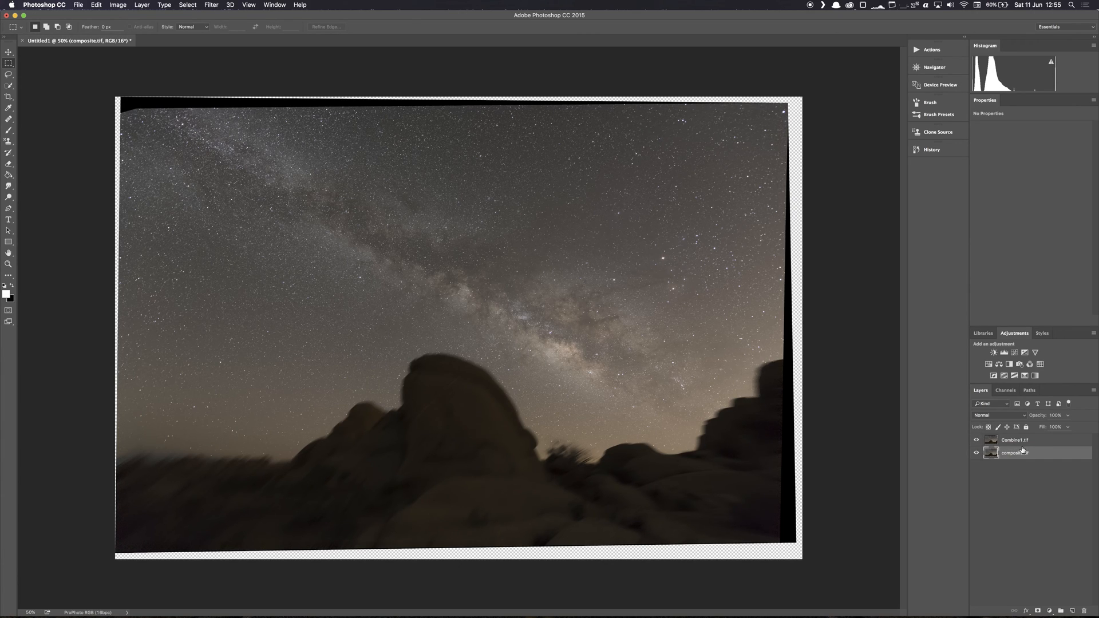
pyautogui.click(1014, 440)
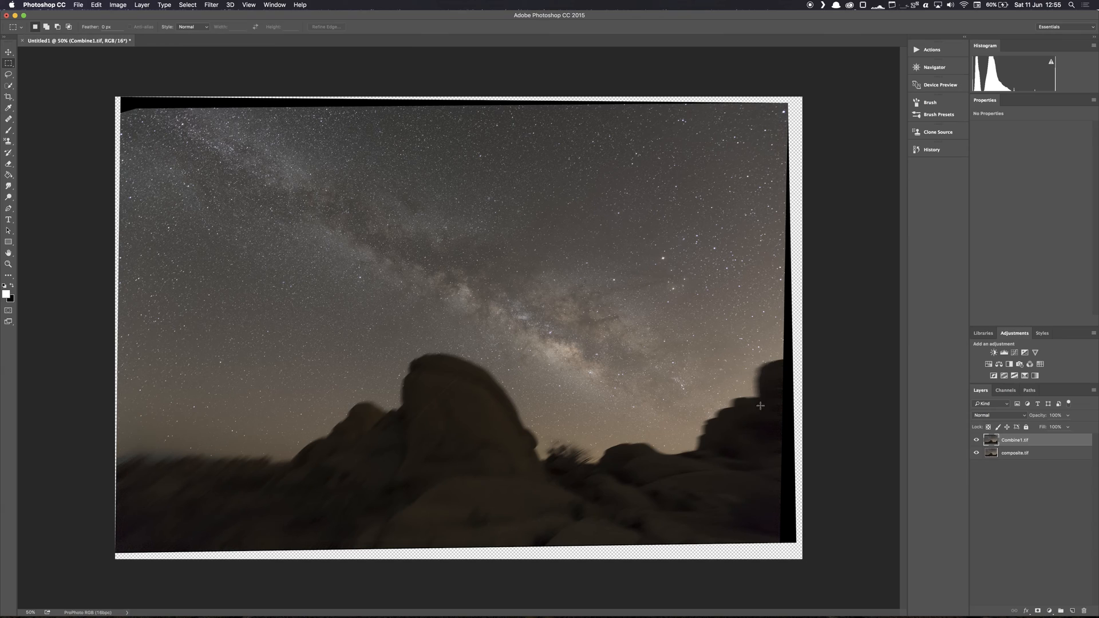
pyautogui.moveTo(515, 375)
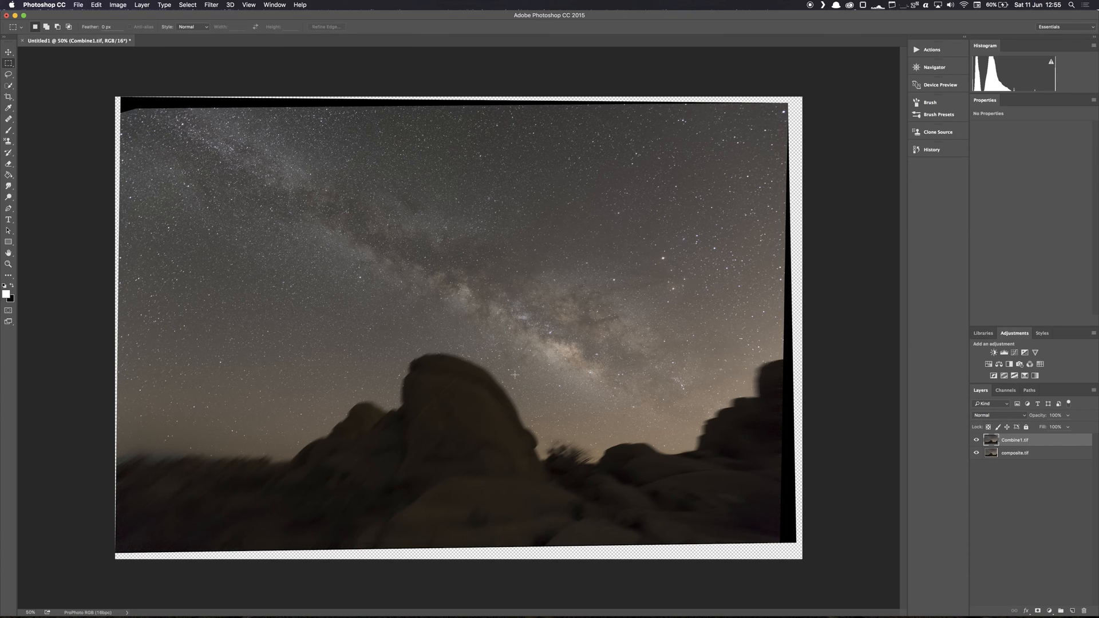
pyautogui.moveTo(506, 393)
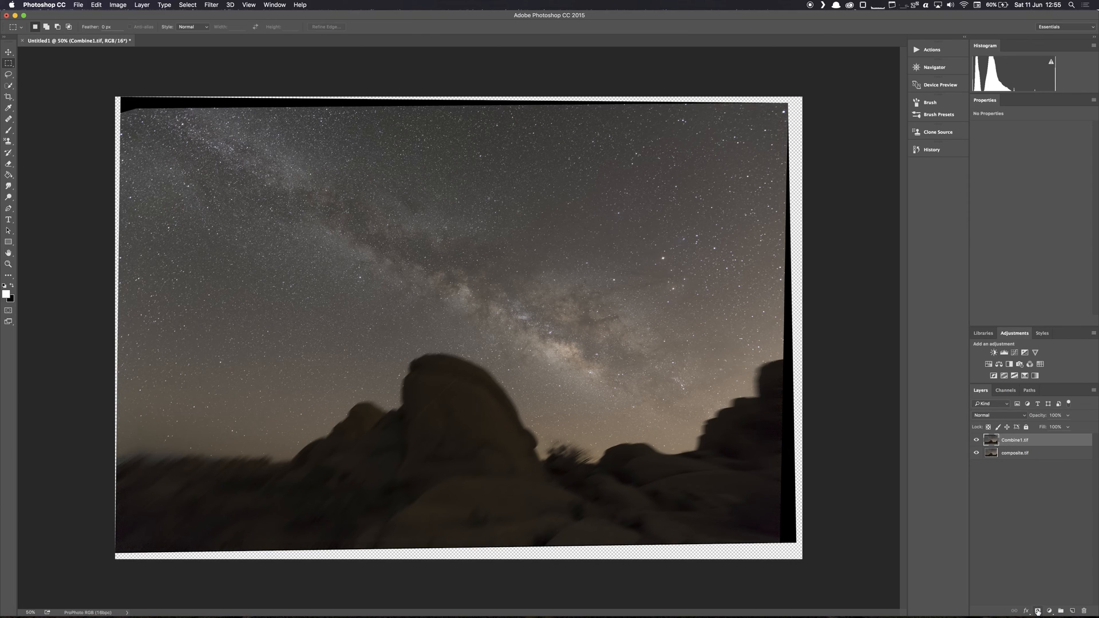
pyautogui.moveTo(1037, 611)
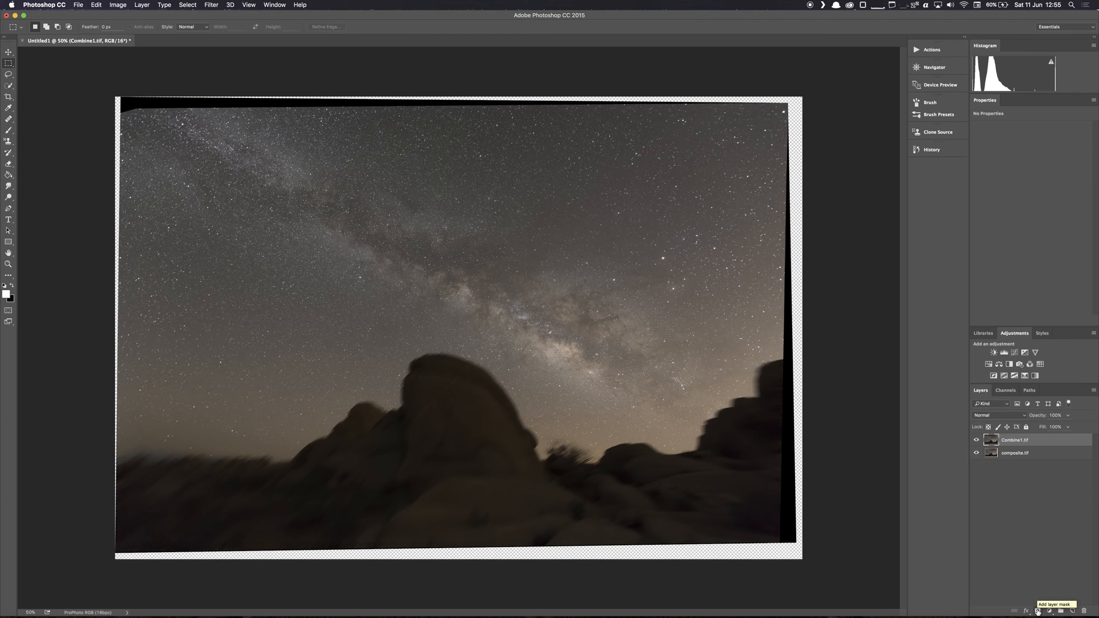
pyautogui.click(1038, 611)
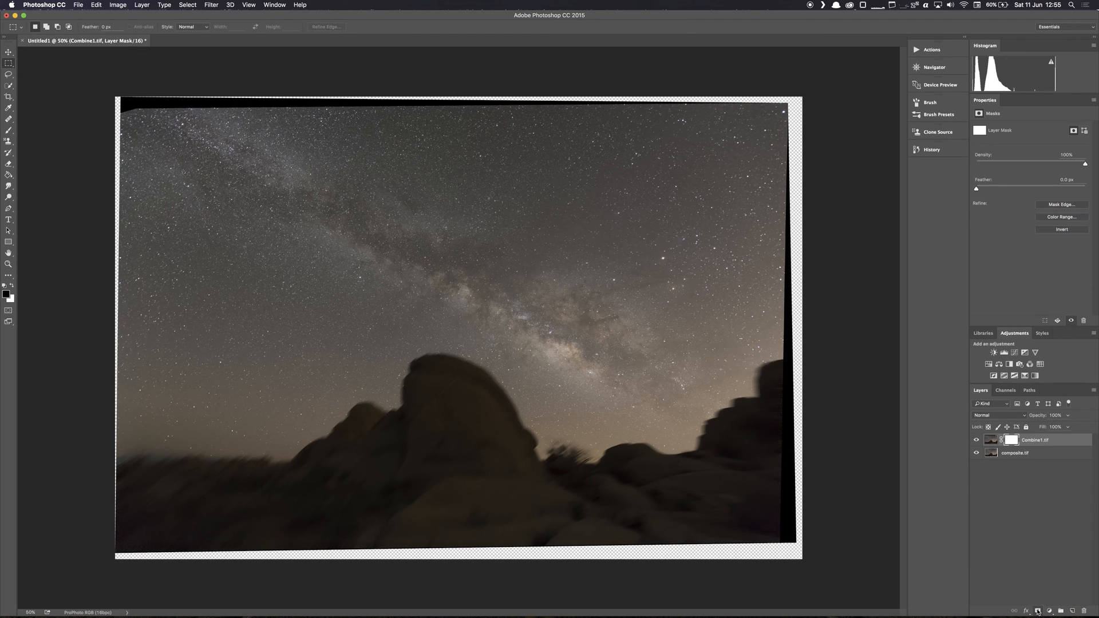
pyautogui.moveTo(765, 447)
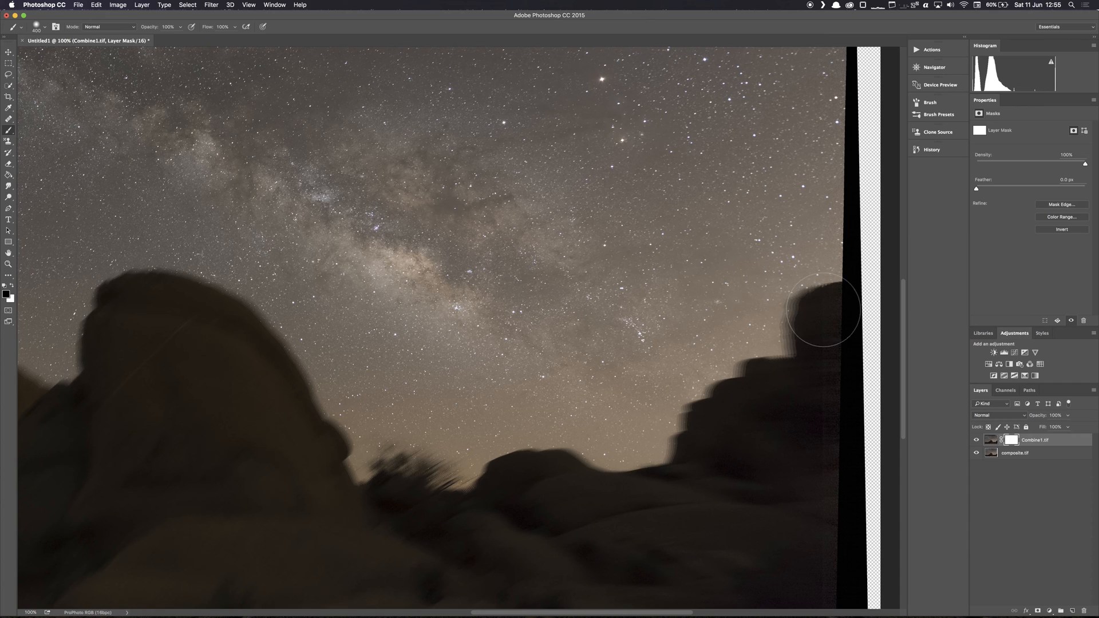
# Paint the mask over the right-edge boulder, stepped rocks, lower rocks and central rounded rock.
pyautogui.moveTo(824, 309); pyautogui.dragTo(799, 336)
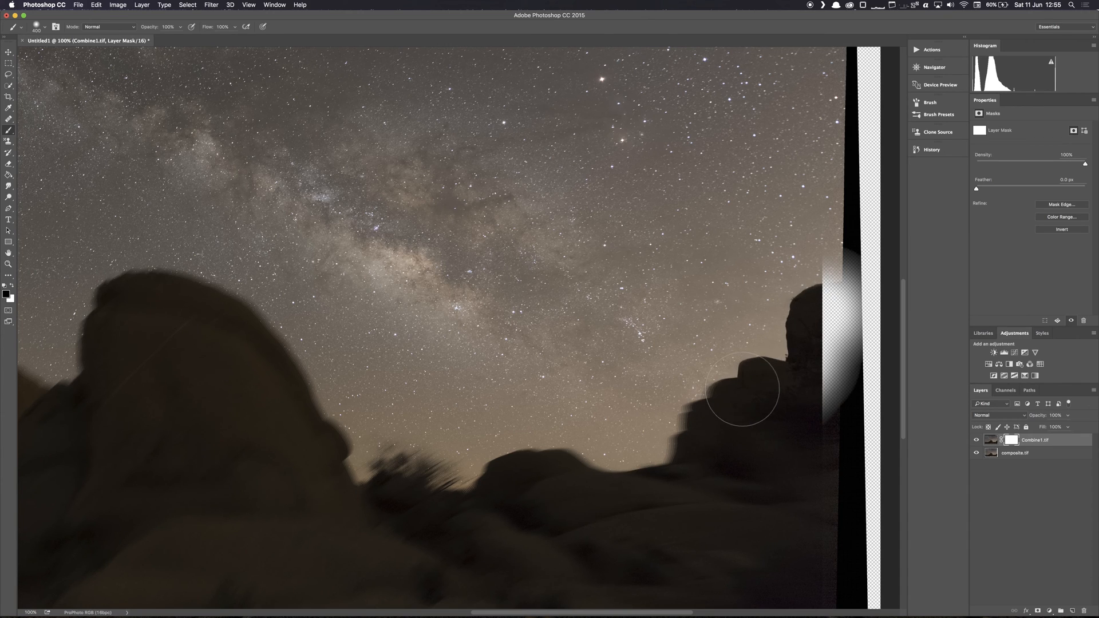
pyautogui.moveTo(743, 390); pyautogui.dragTo(690, 426)
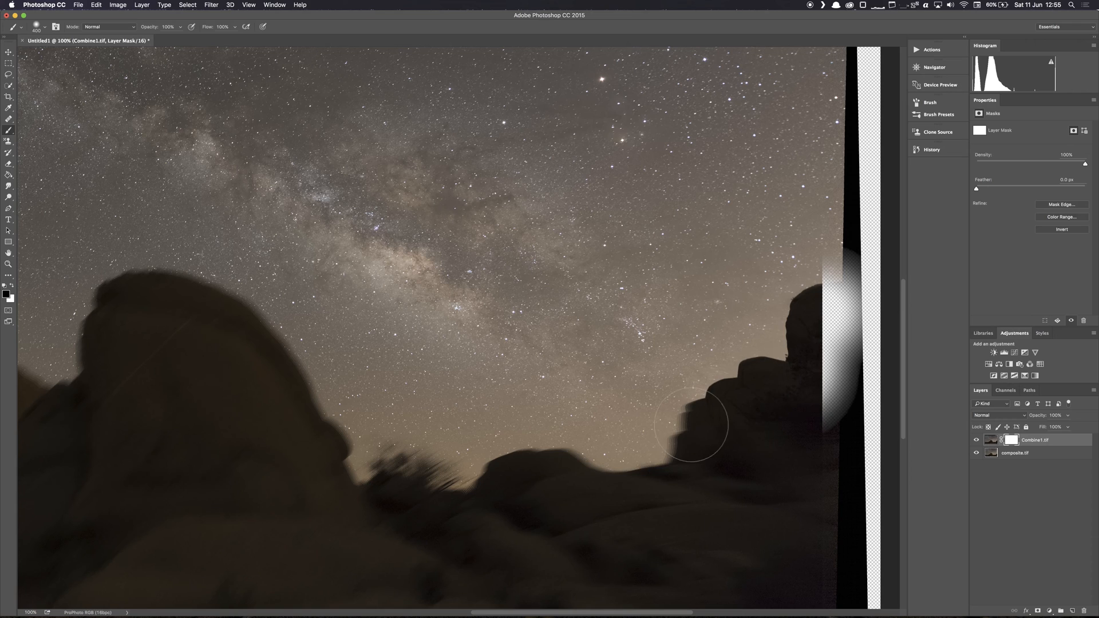
pyautogui.moveTo(690, 424); pyautogui.dragTo(612, 490)
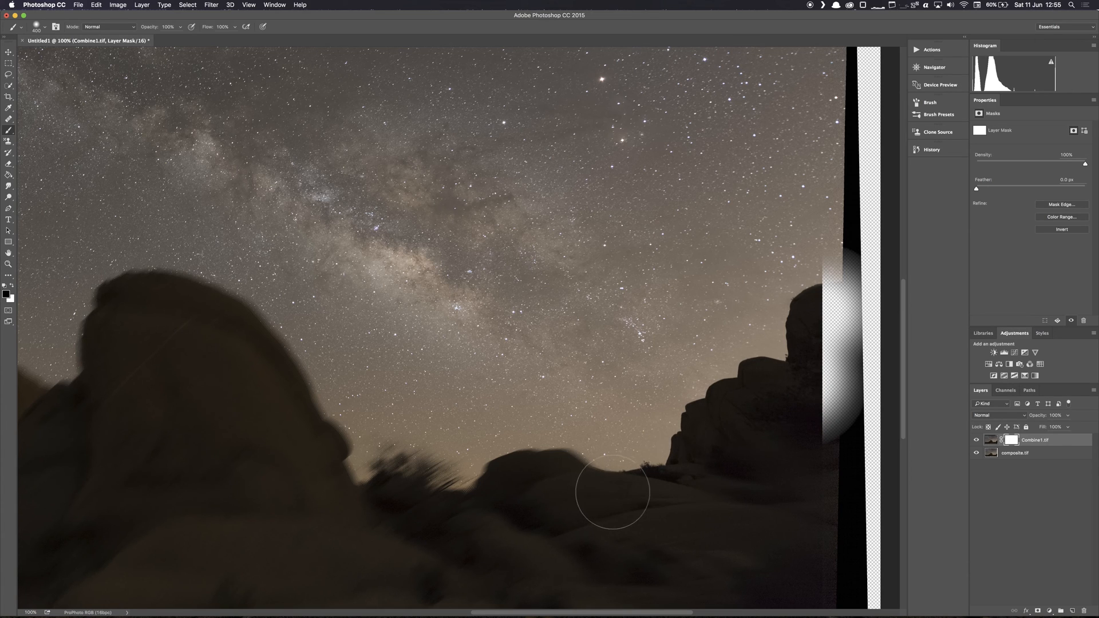
pyautogui.moveTo(537, 475)
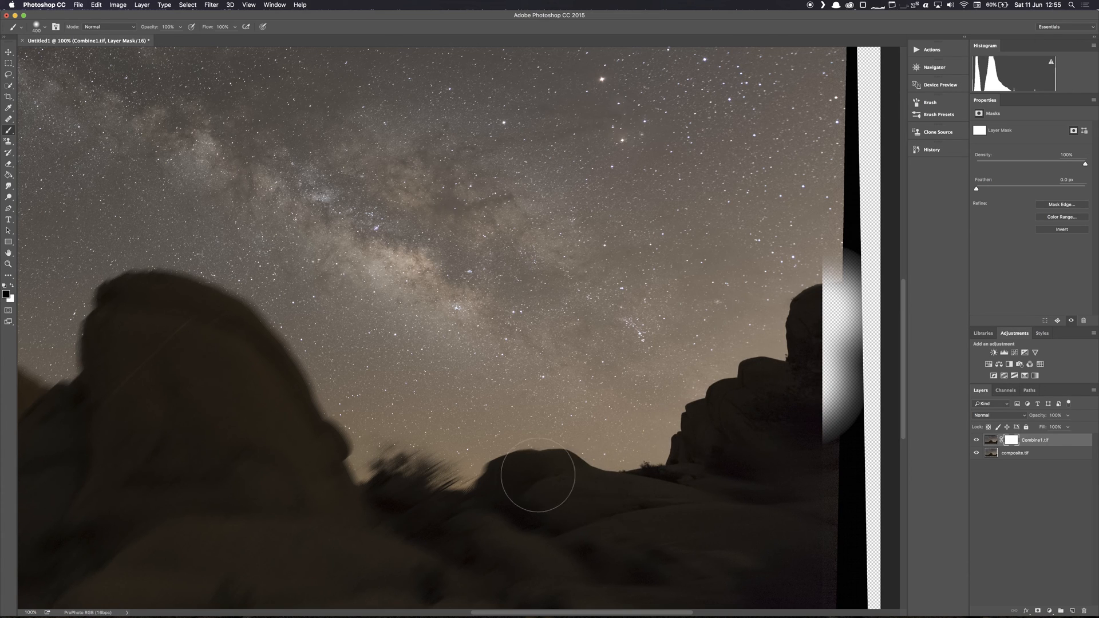
pyautogui.moveTo(538, 475); pyautogui.dragTo(410, 473)
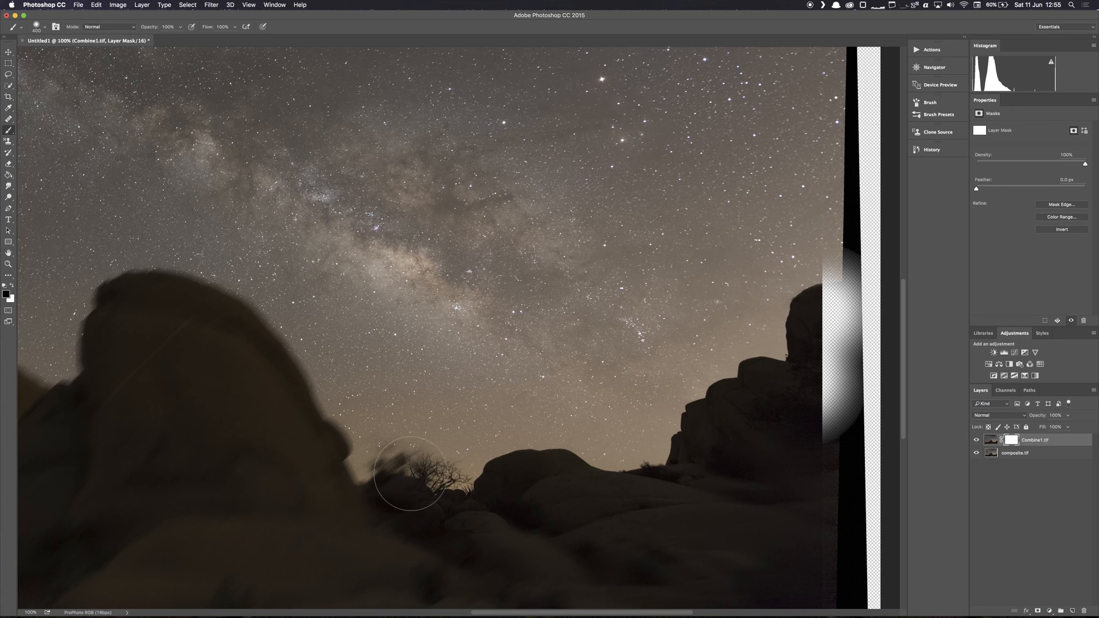
# Paint the mask over the bare tree, the large left rock's edges and the rock cluster.
pyautogui.moveTo(412, 474); pyautogui.dragTo(328, 456)
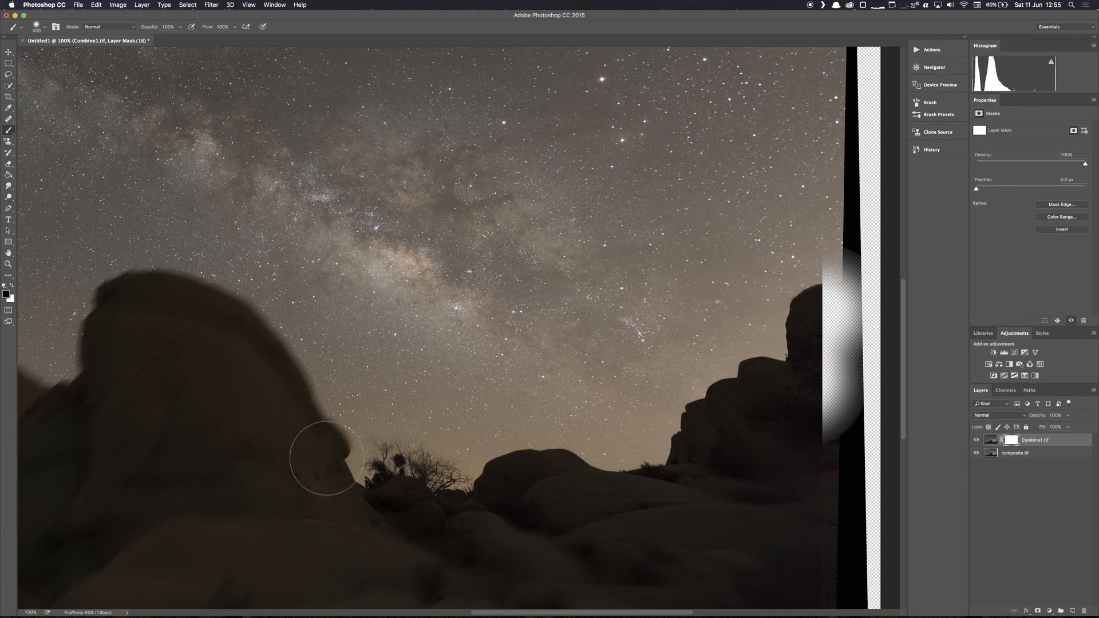
pyautogui.moveTo(325, 456); pyautogui.dragTo(258, 333)
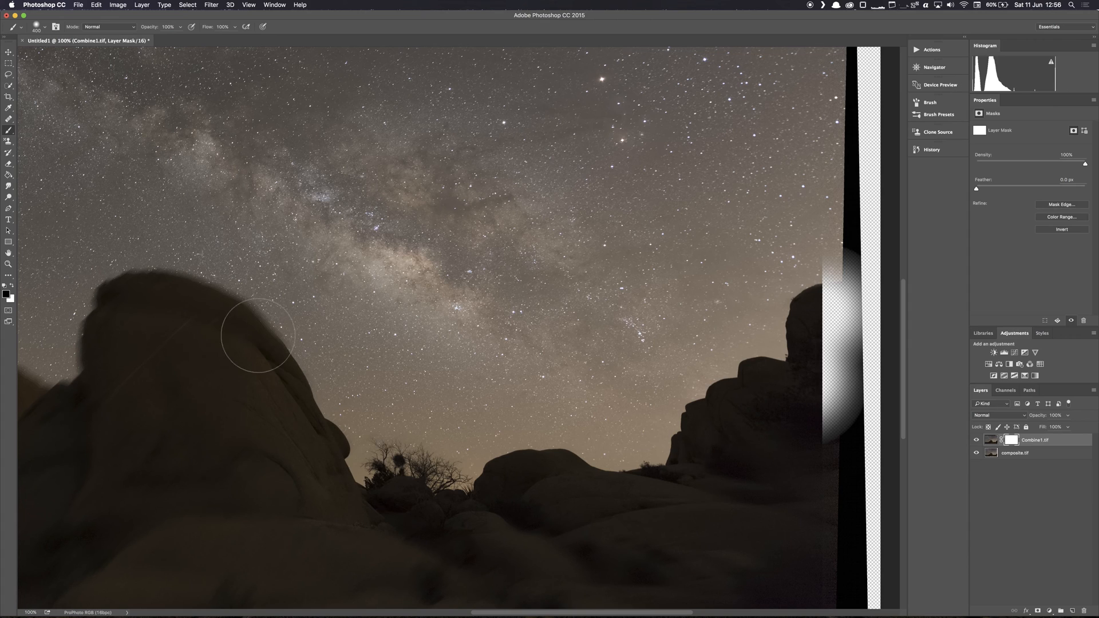
pyautogui.moveTo(257, 337); pyautogui.dragTo(90, 324)
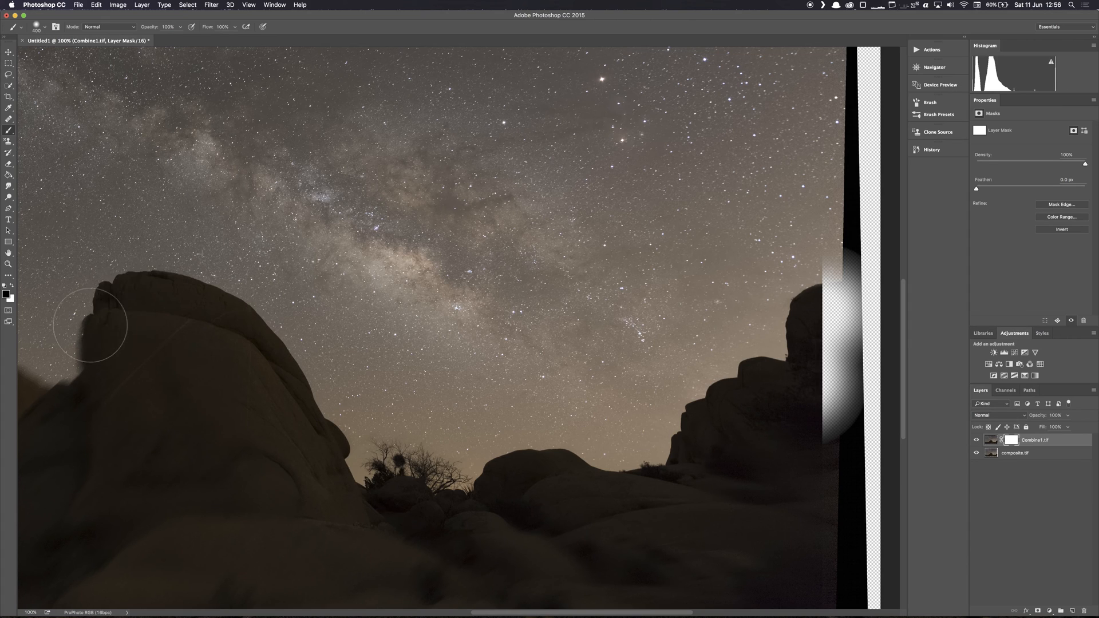
pyautogui.moveTo(90, 324); pyautogui.dragTo(58, 413)
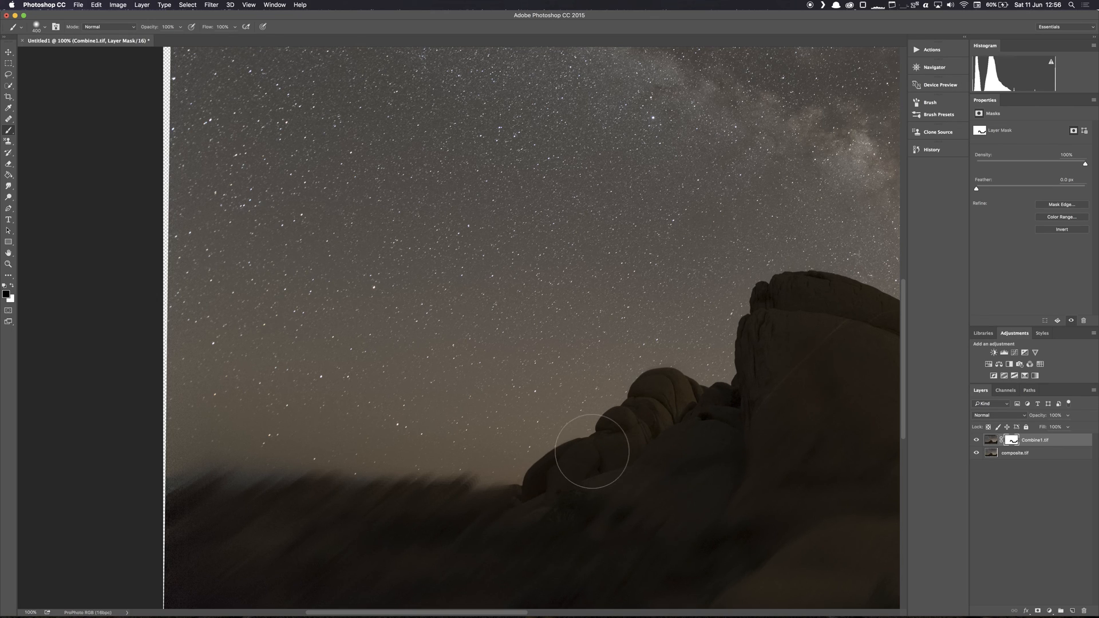
pyautogui.moveTo(591, 450); pyautogui.dragTo(386, 501)
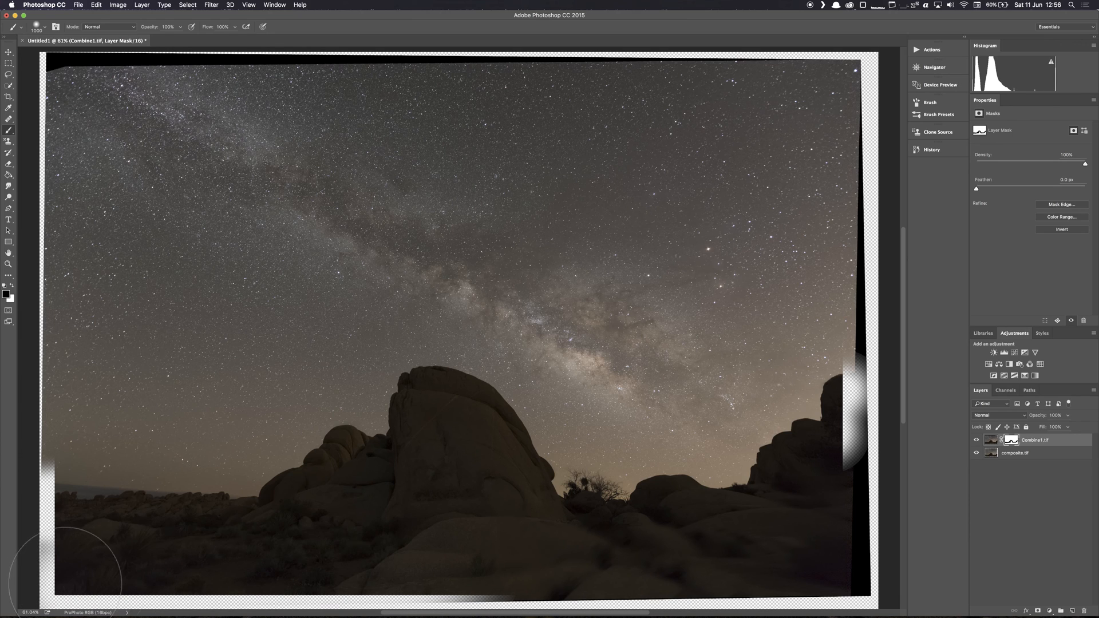
pyautogui.moveTo(313, 547)
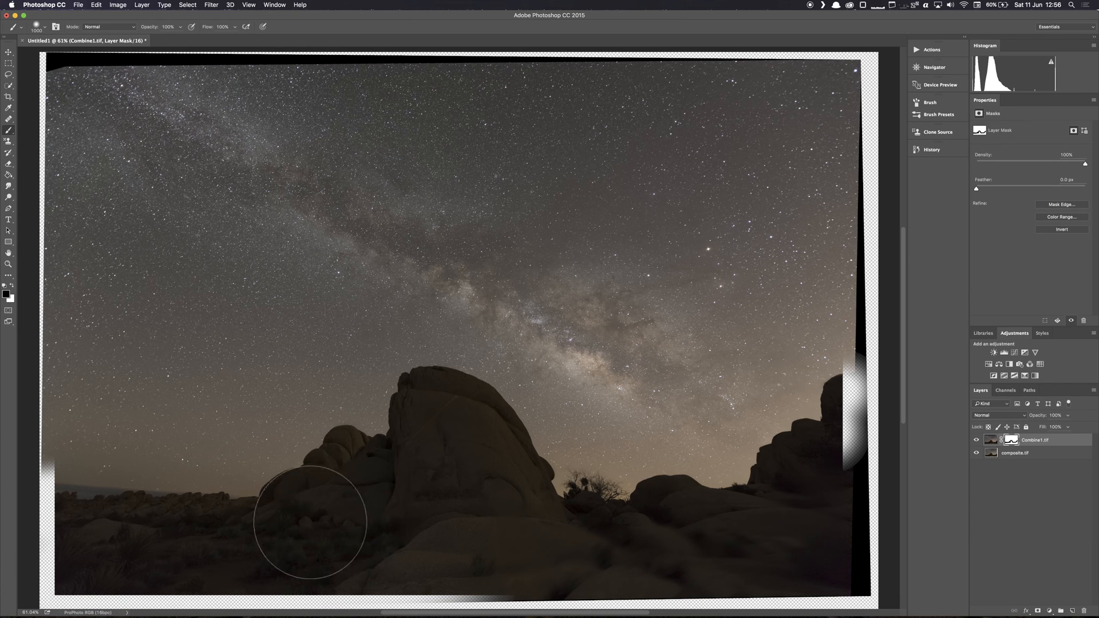
pyautogui.moveTo(454, 443)
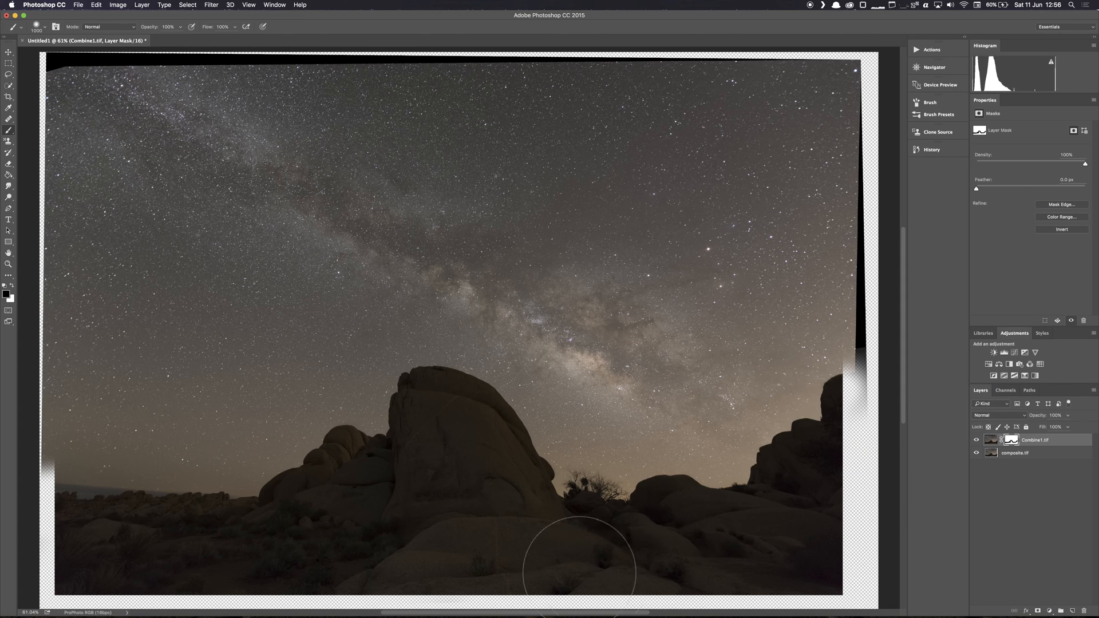
pyautogui.moveTo(453, 568)
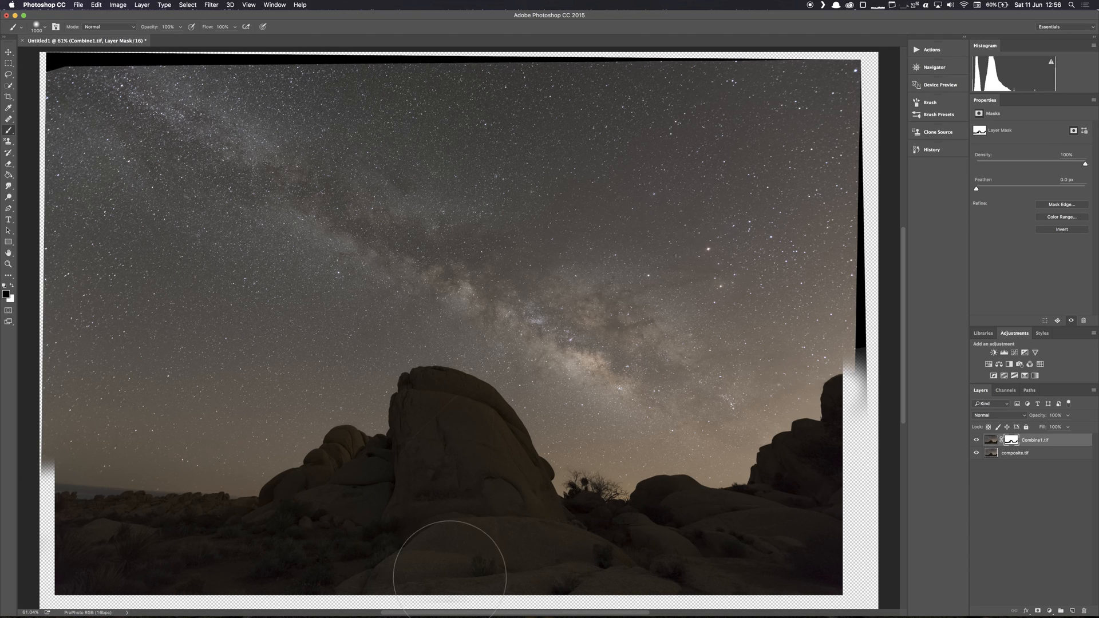
pyautogui.moveTo(923, 586)
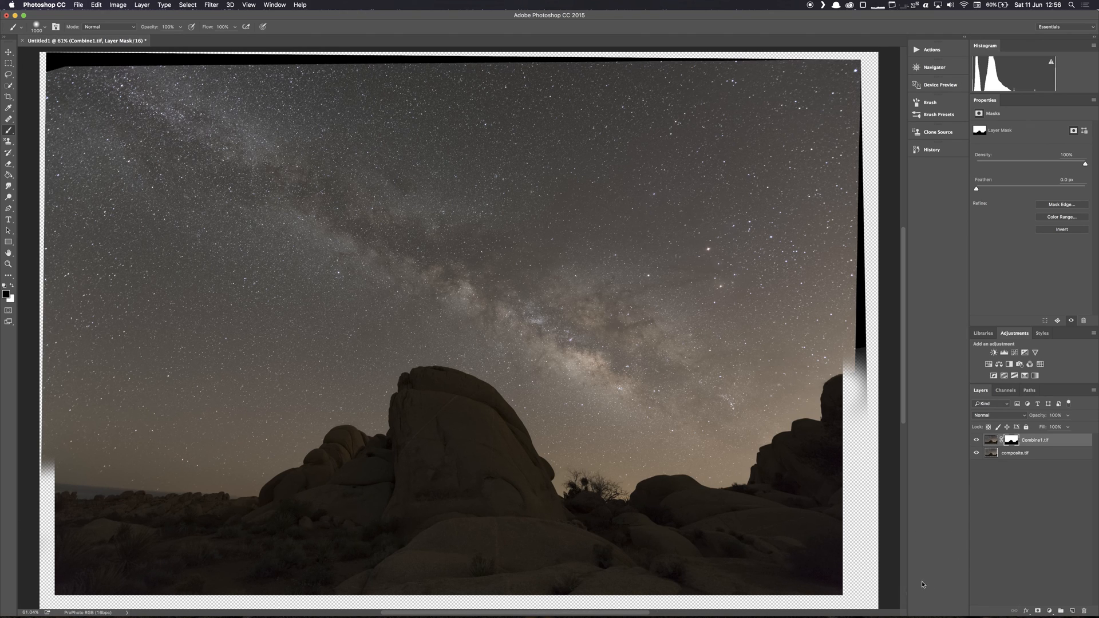
pyautogui.moveTo(923, 587)
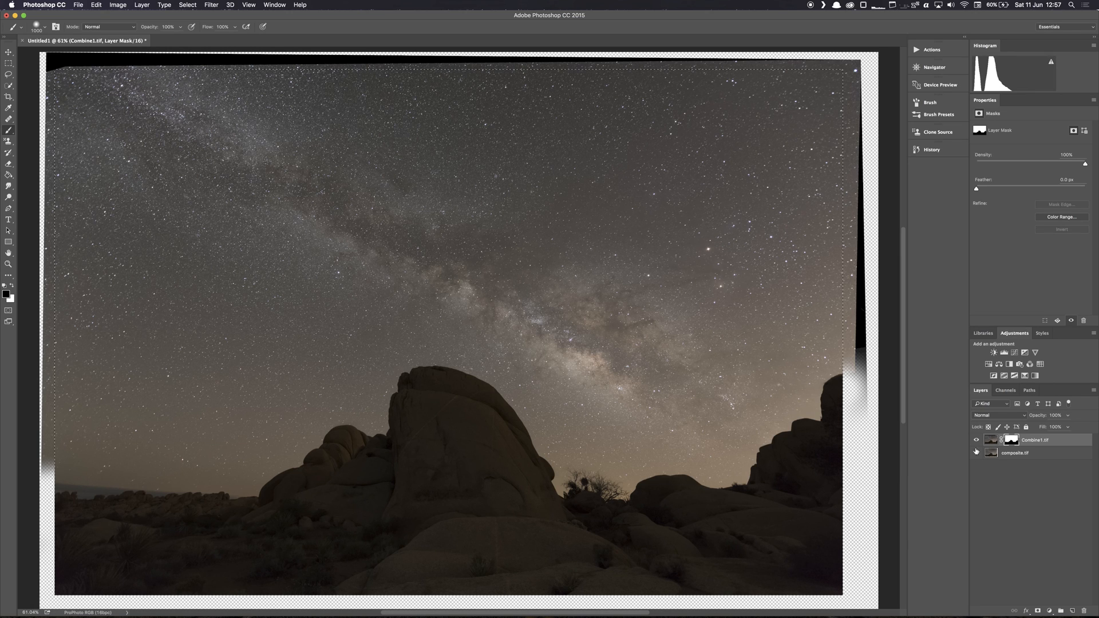
pyautogui.moveTo(793, 336)
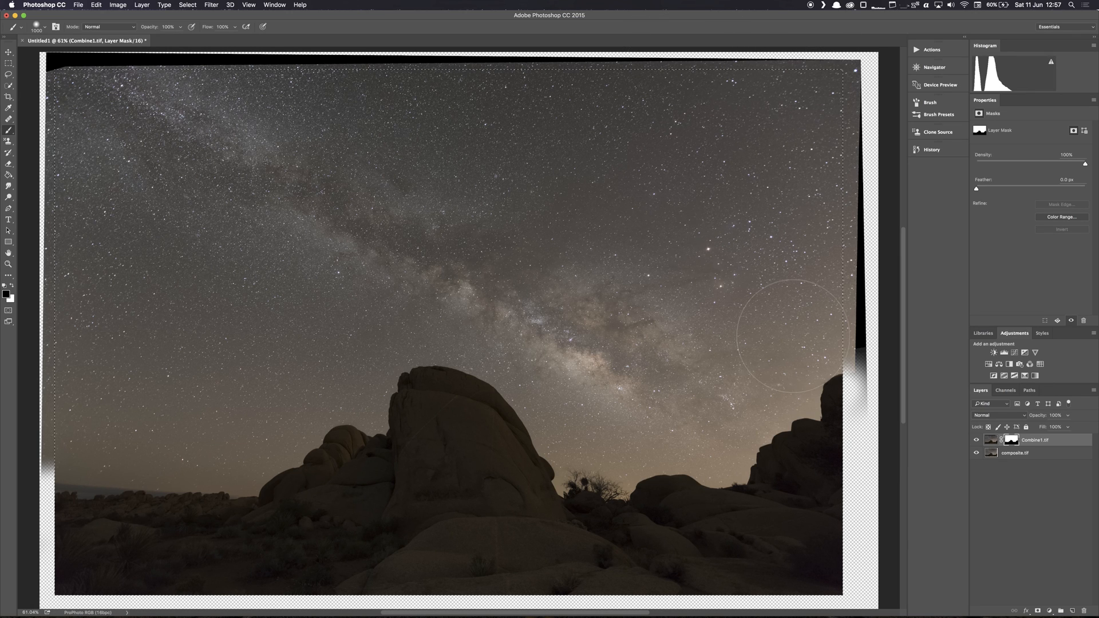
# Crop the image to the marquee selection with Image > Crop.
pyautogui.click(117, 5)
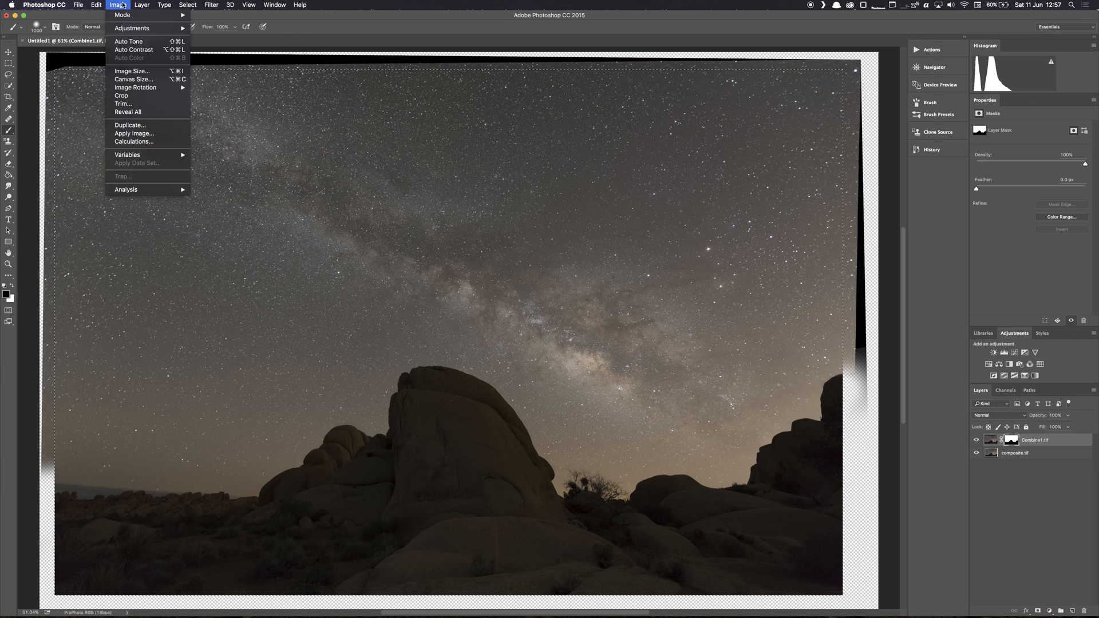
pyautogui.click(121, 96)
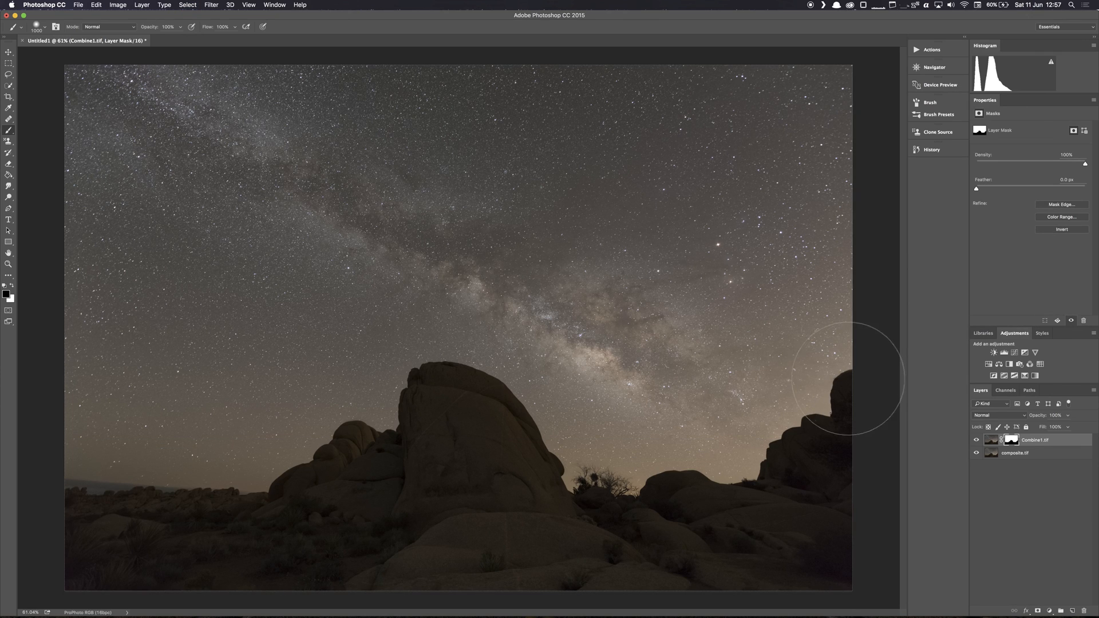
pyautogui.moveTo(864, 385)
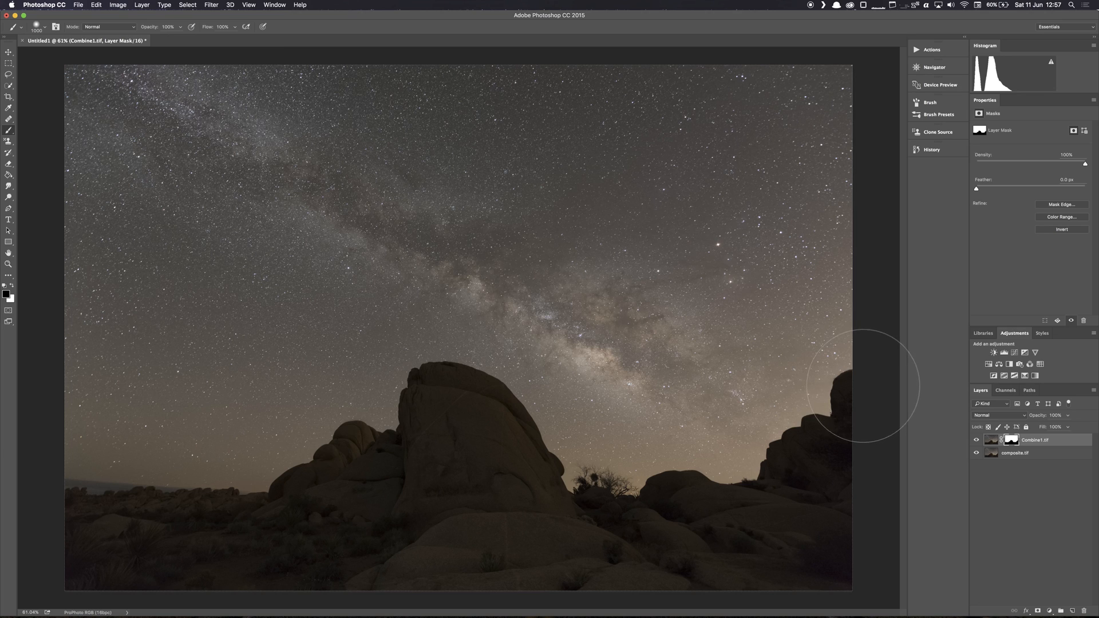
pyautogui.moveTo(867, 391)
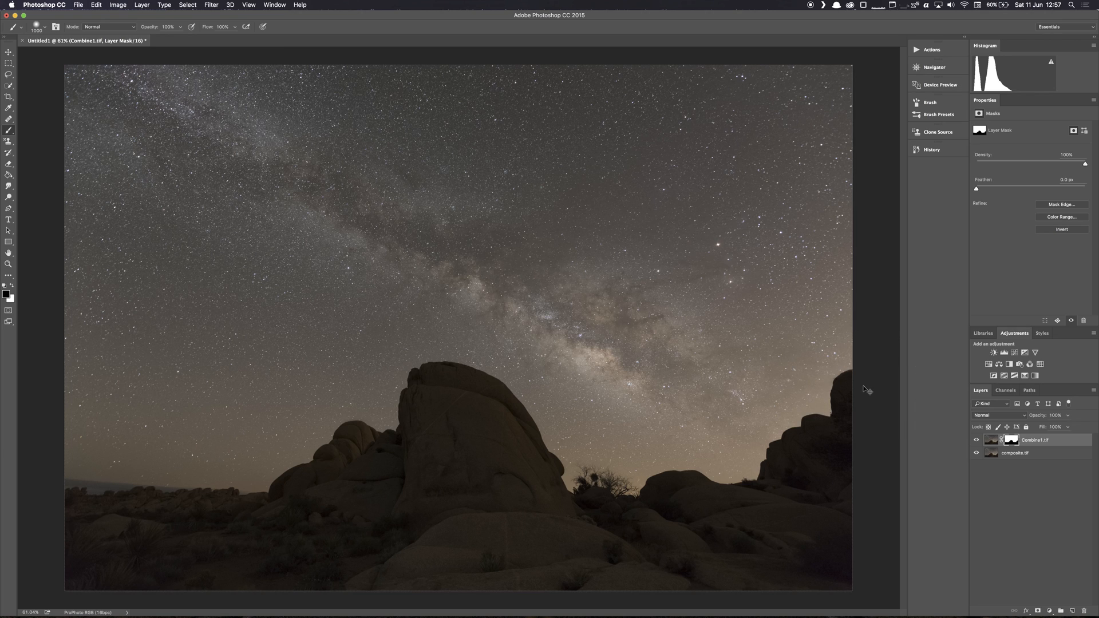
pyautogui.moveTo(387, 409)
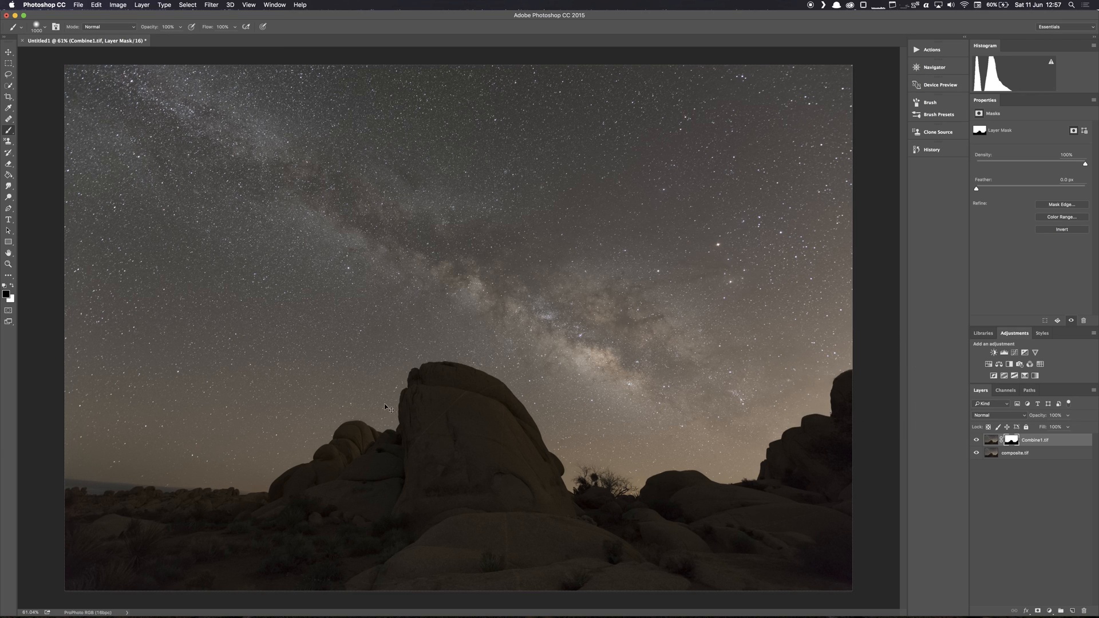
pyautogui.moveTo(694, 84)
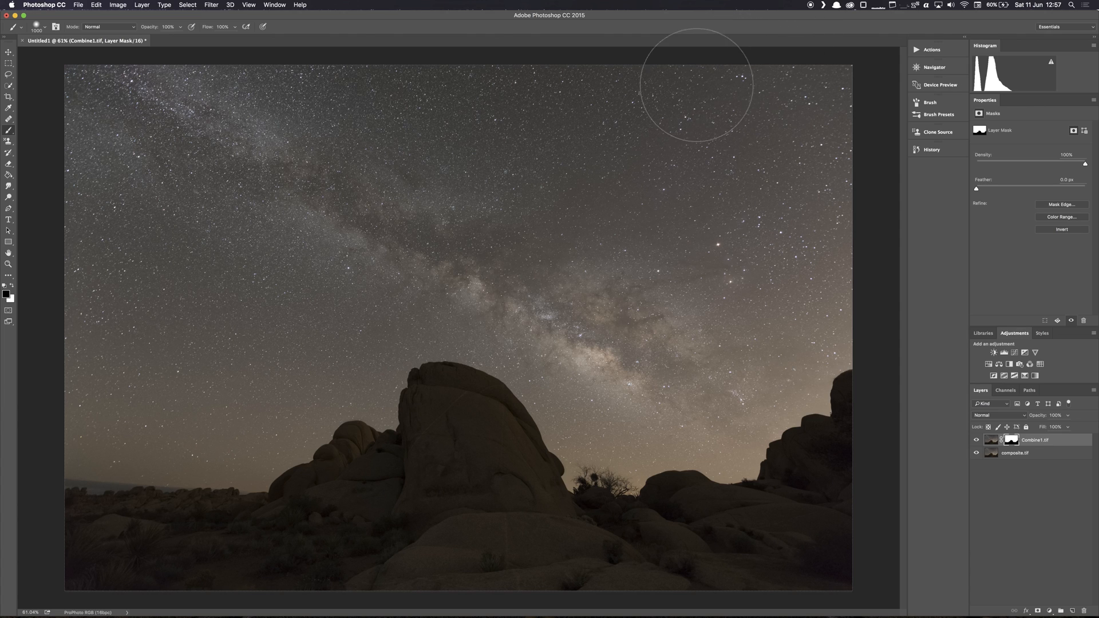